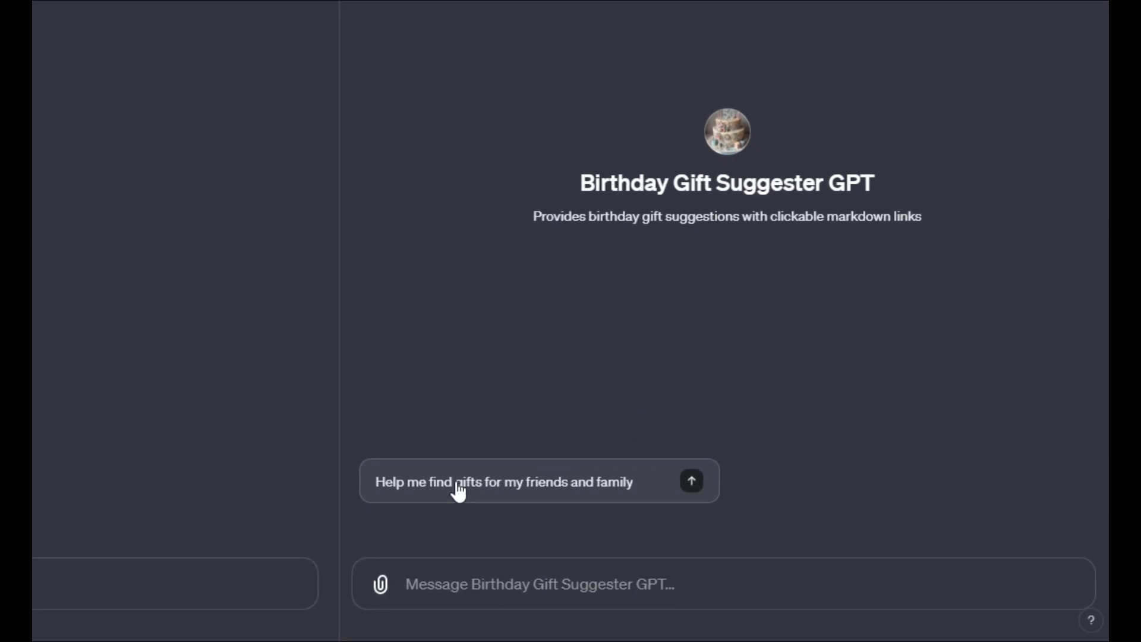
{"action": "mouse_move", "coordinate": [677, 477]}
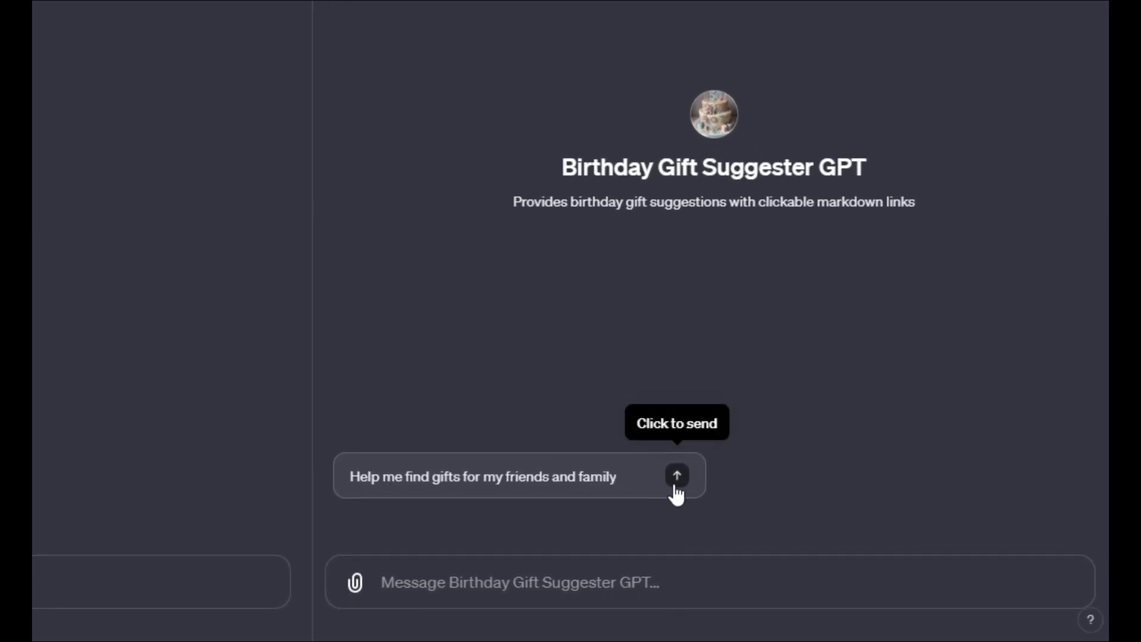
- Send the gift-finding starter, then select the family ages and birthday months note in Notepad
{"action": "left_click", "coordinate": [677, 476]}
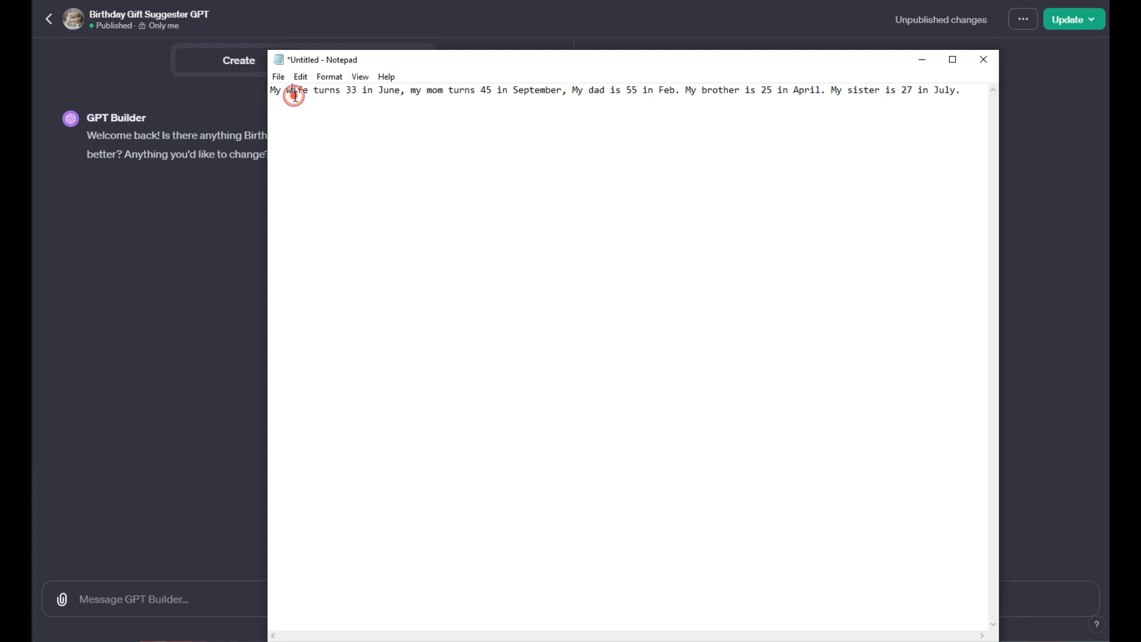
{"action": "left_click_drag", "start_coordinate": [287, 90], "coordinate": [961, 90]}
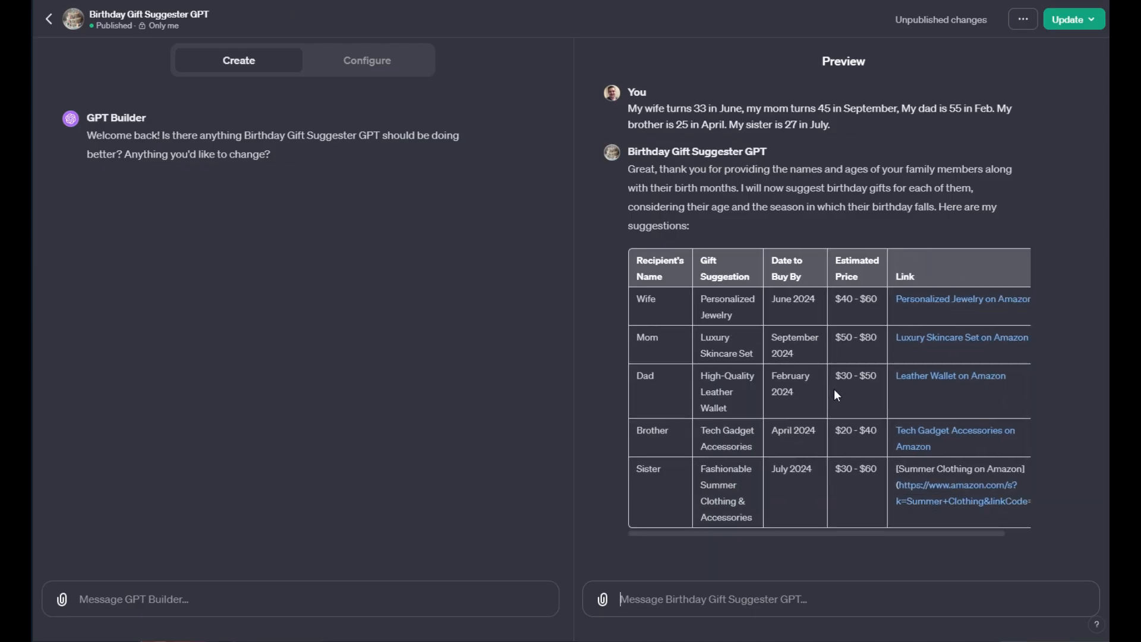
- Tell the preview 'Dad likes hunting' and review the updated table with hunting gear for Dad
{"action": "scroll", "scroll_direction": "down", "scroll_amount": 3}
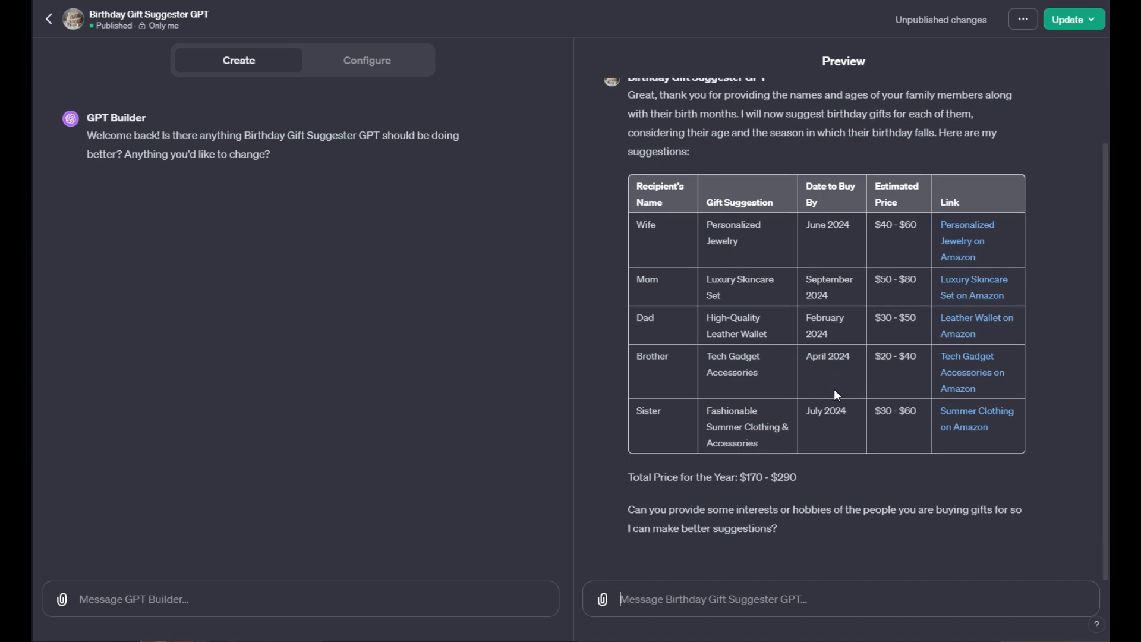
{"action": "mouse_move", "coordinate": [870, 517]}
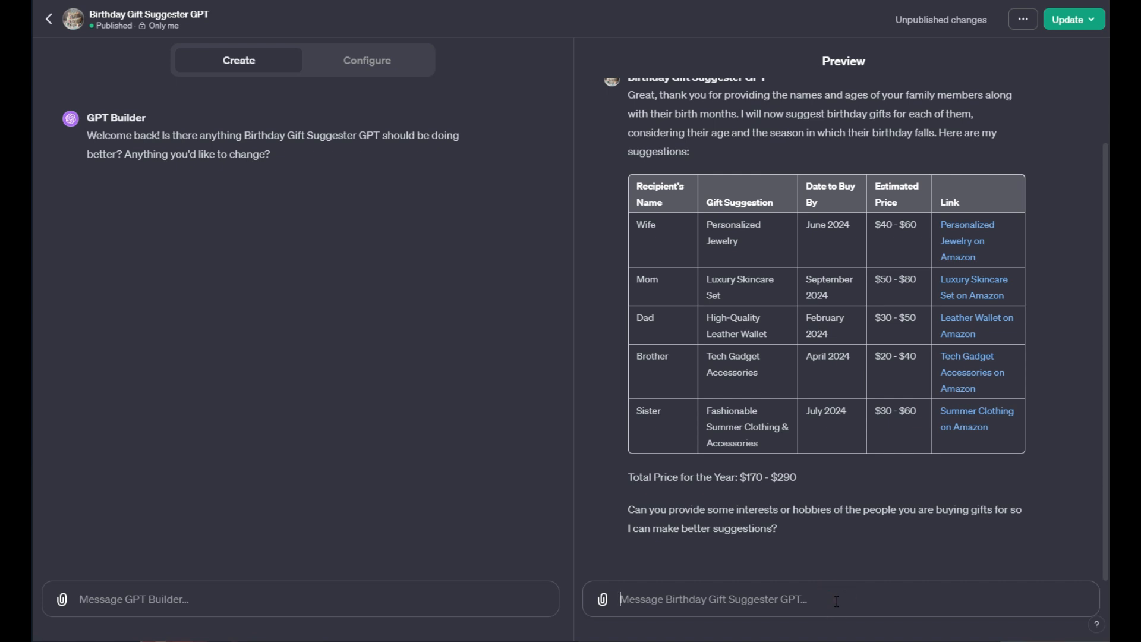
{"action": "type", "text": "D"}
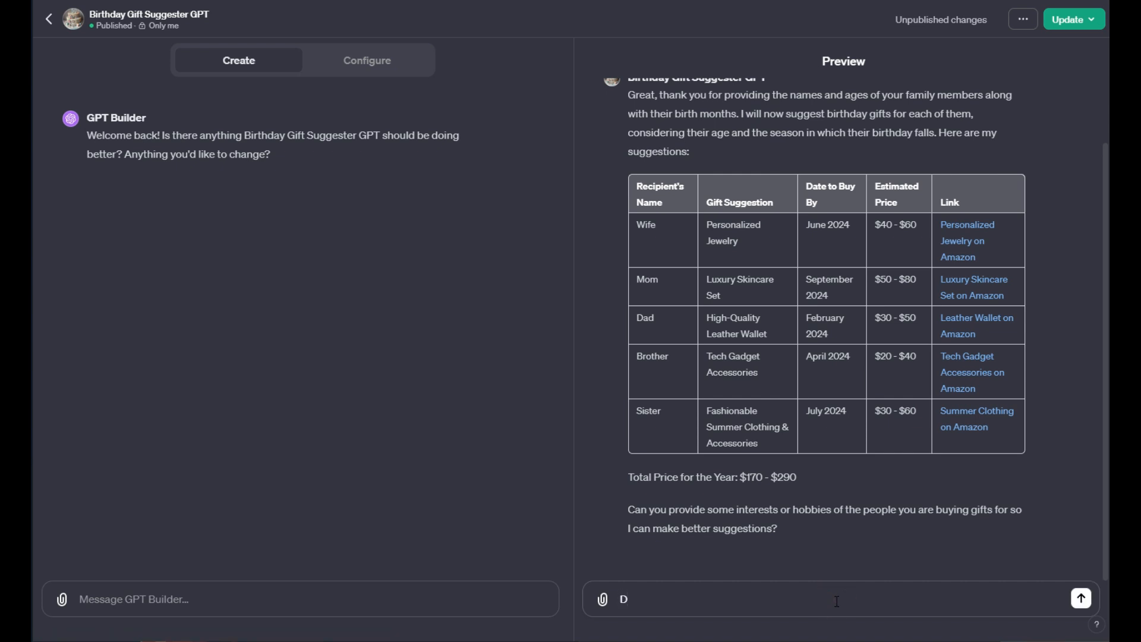
{"action": "type", "text": "ad likes"}
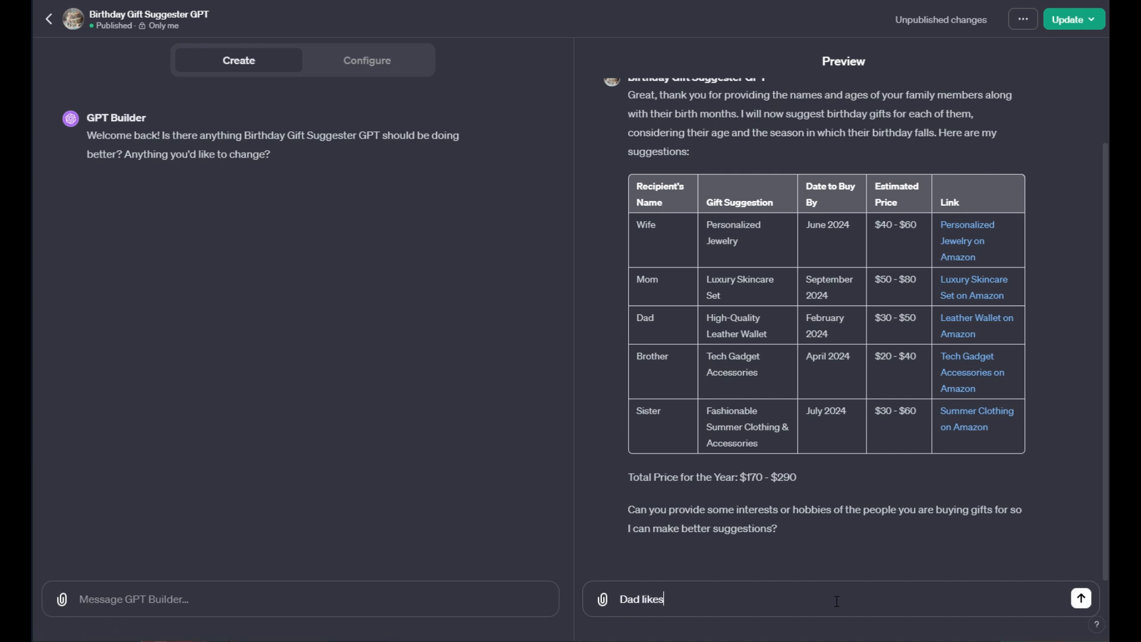
{"action": "type", "text": "hunting"}
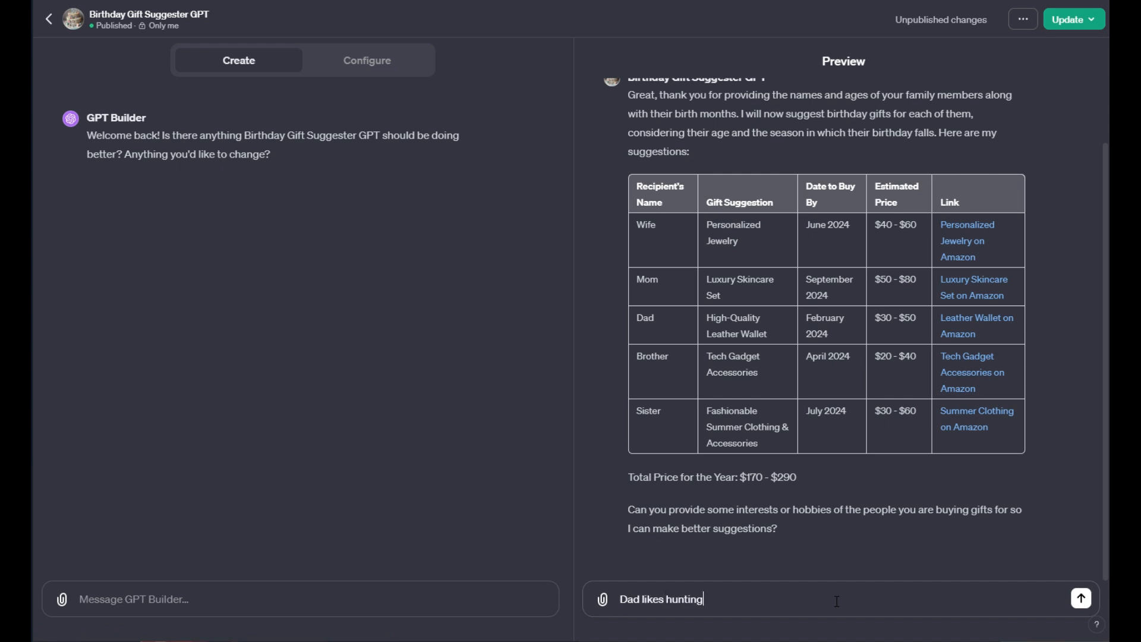
{"action": "left_click", "coordinate": [1081, 596]}
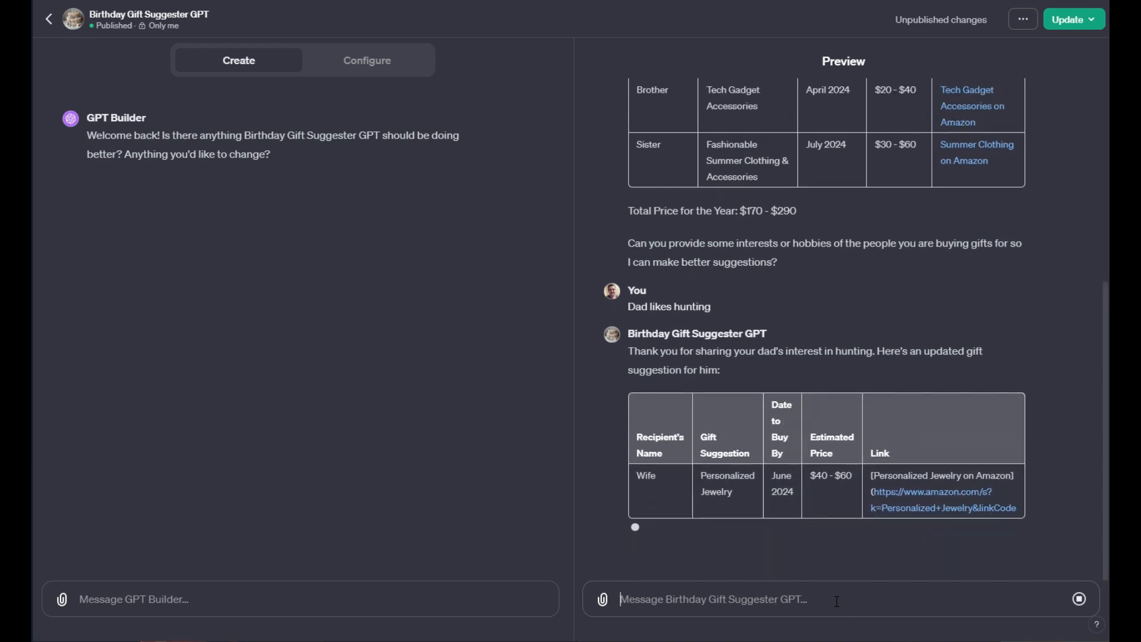
{"action": "scroll", "scroll_direction": "down", "scroll_amount": 3}
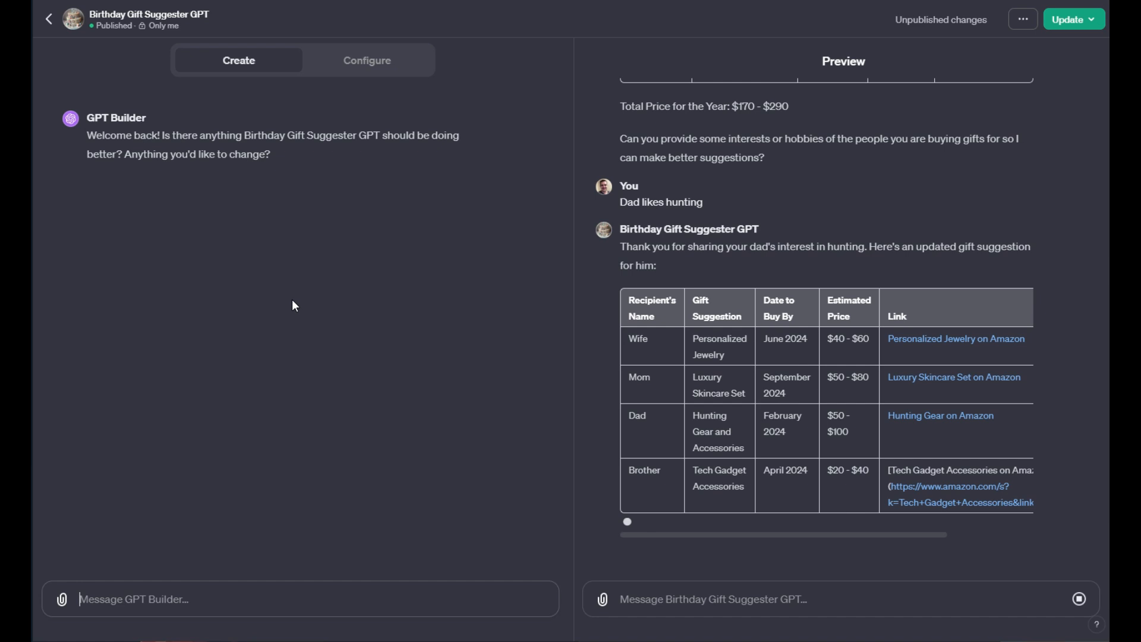
{"action": "scroll", "scroll_direction": "down", "scroll_amount": 3}
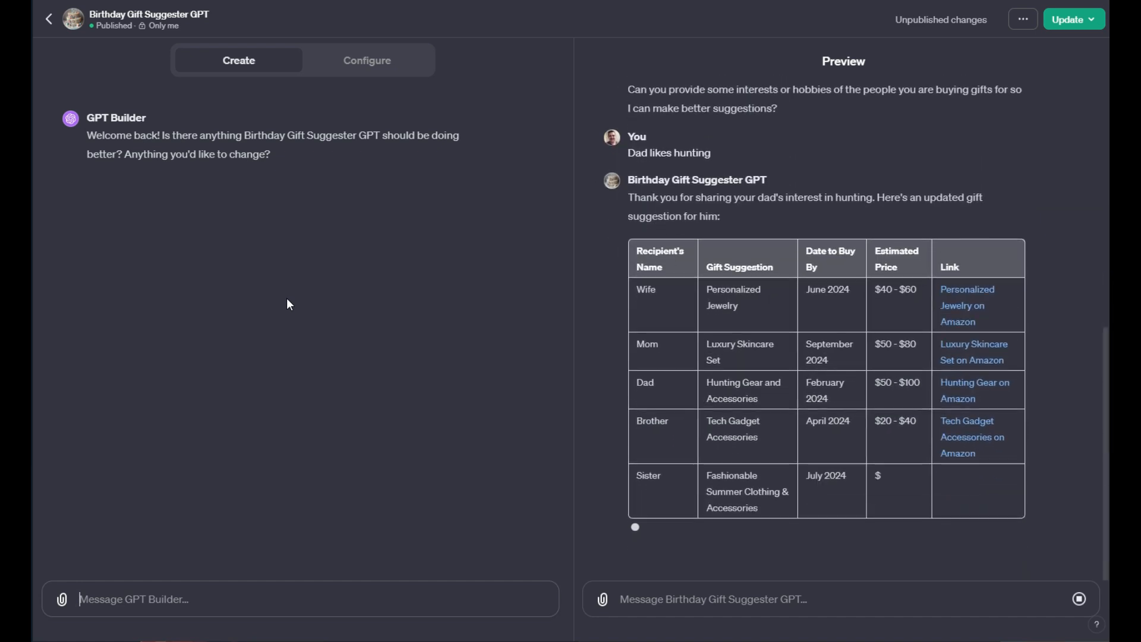
- Ask the builder to make the gift links clickable since they currently are not
{"action": "type", "text": "The"}
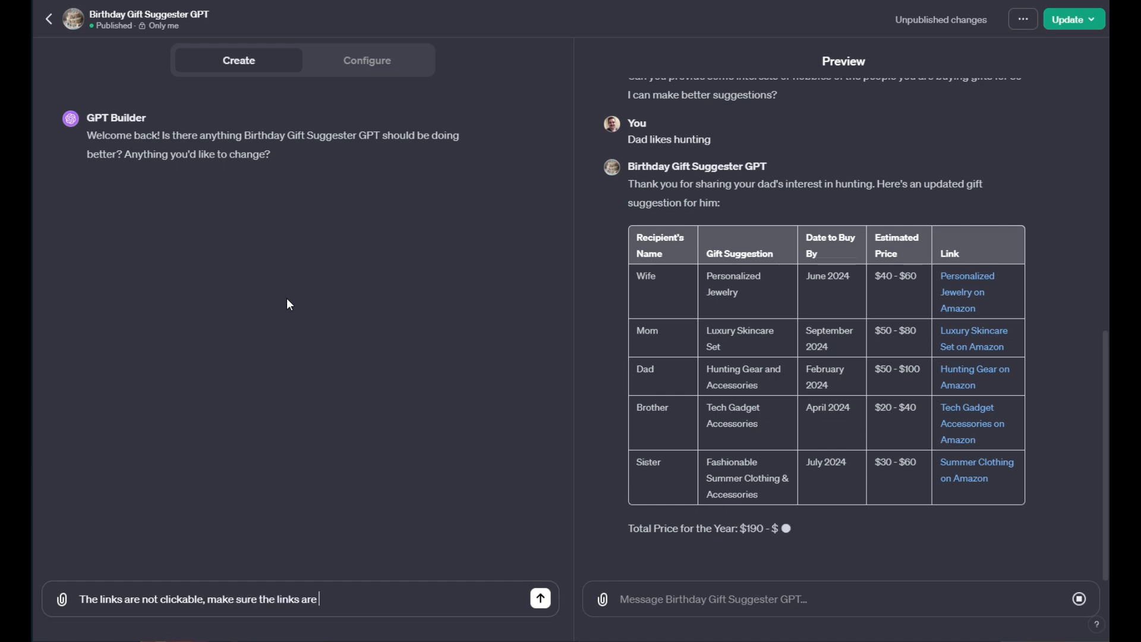
{"action": "left_click", "coordinate": [540, 598]}
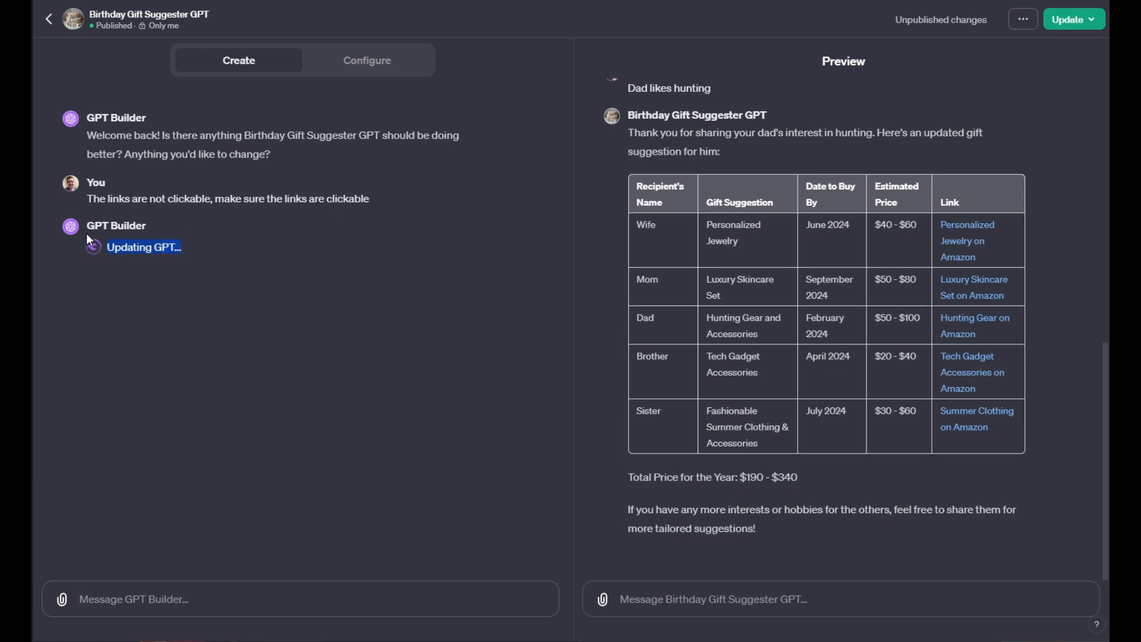
{"action": "mouse_move", "coordinate": [201, 215]}
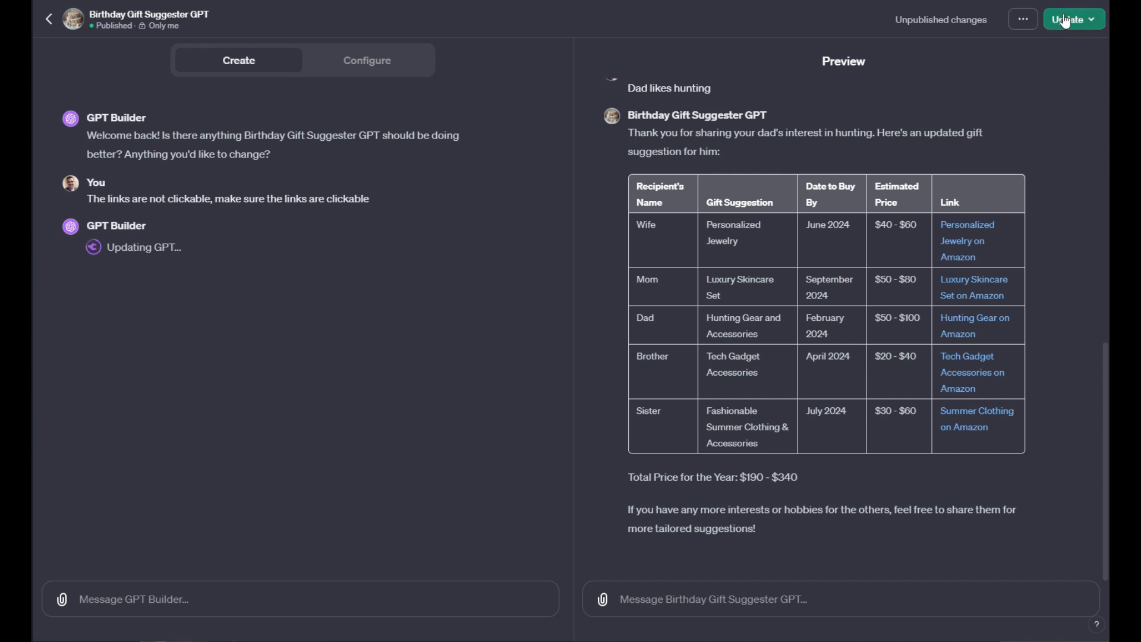
- Update the GPT for 'Only me' and enter the family birthday details in the fresh preview
{"action": "left_click", "coordinate": [1070, 19]}
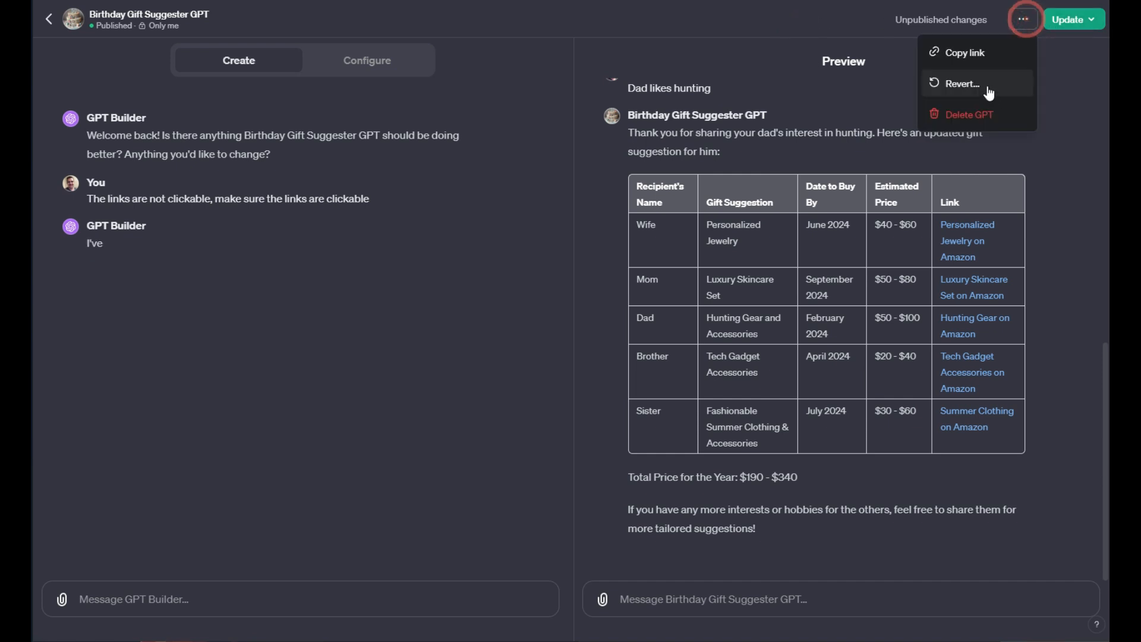
{"action": "left_click", "coordinate": [1072, 19]}
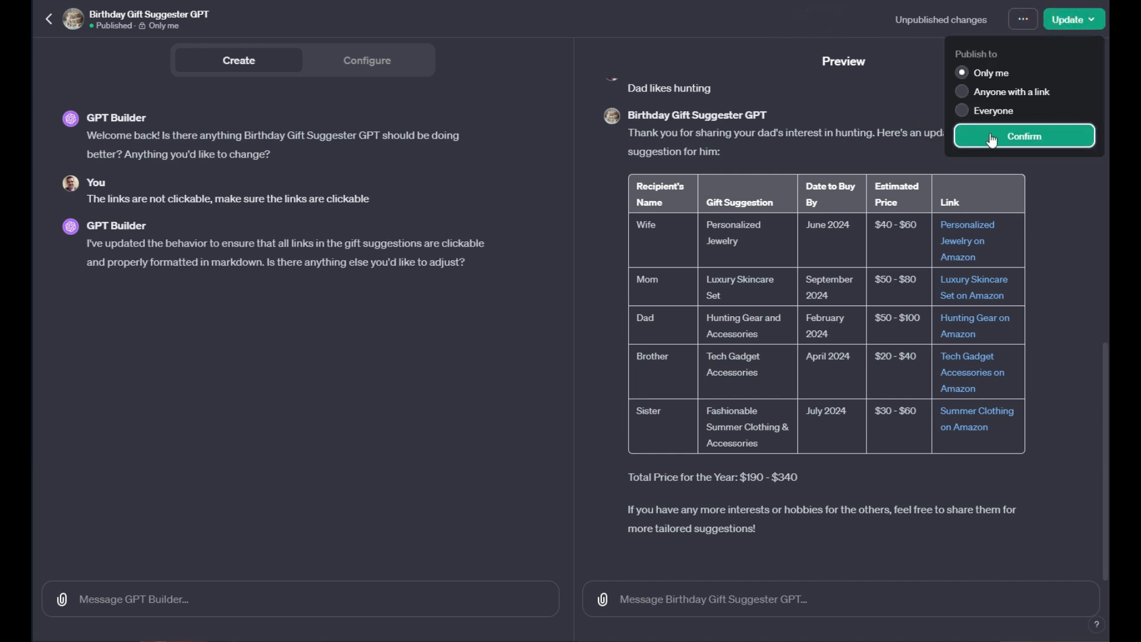
{"action": "left_click", "coordinate": [1024, 136]}
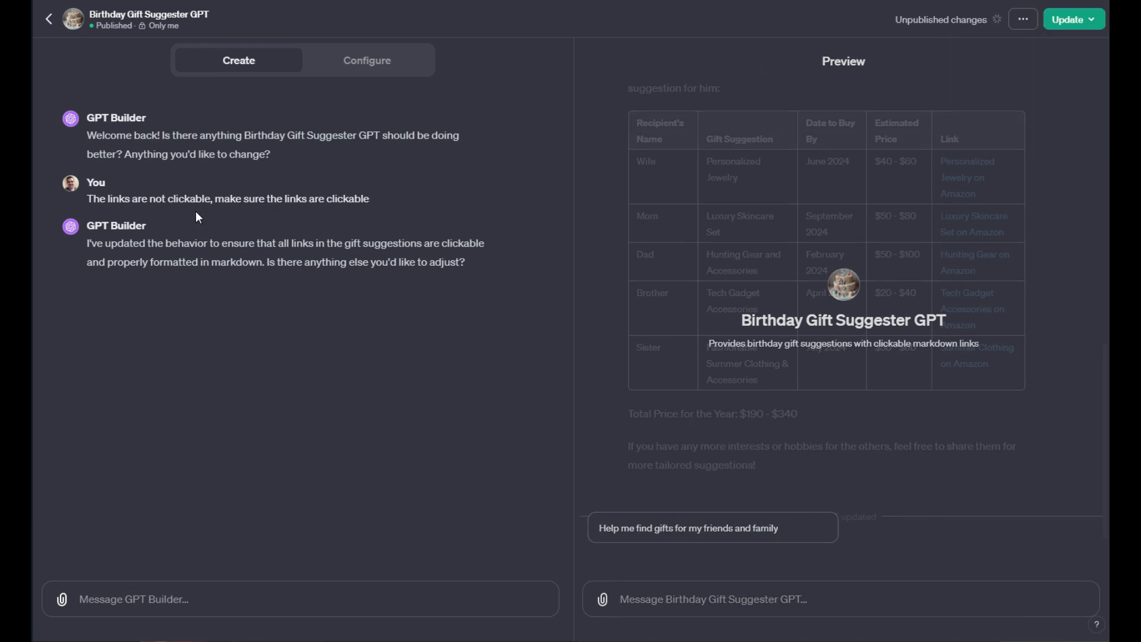
{"action": "left_click_drag", "start_coordinate": [88, 242], "coordinate": [394, 261]}
{"action": "type", "text": "My wife turns 33 in June, my mom turns 45 in September, My dad is 55 in Feb. My brother is 25 in April. My sister is 27 in July."}
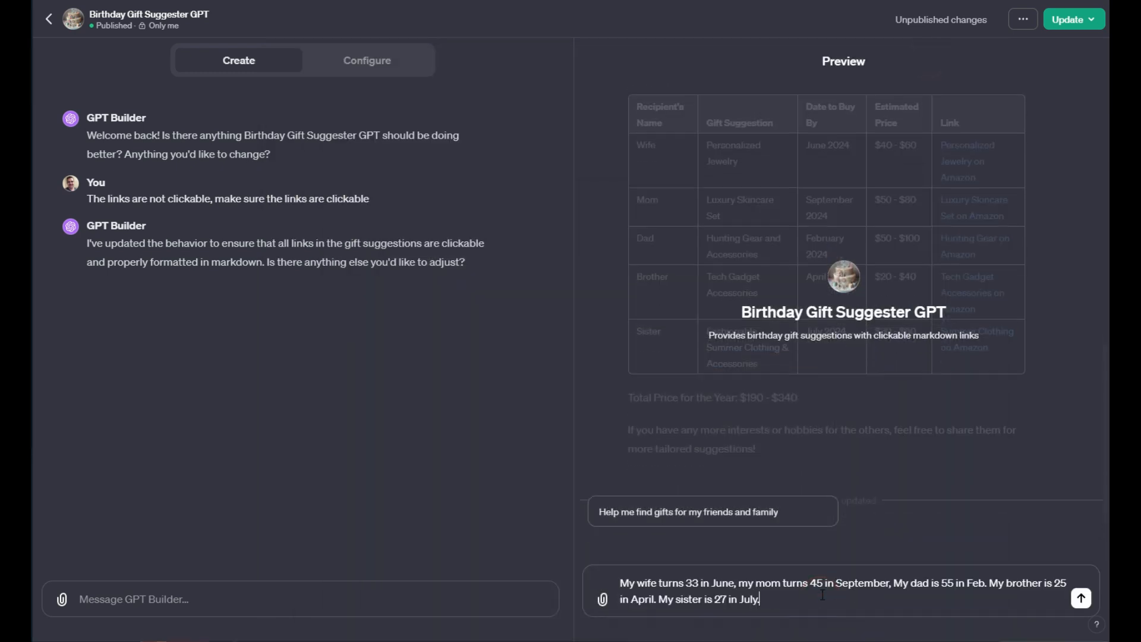
- Send the family birthday message and review per-person gift suggestions with clickable Amazon links
{"action": "left_click", "coordinate": [1081, 598]}
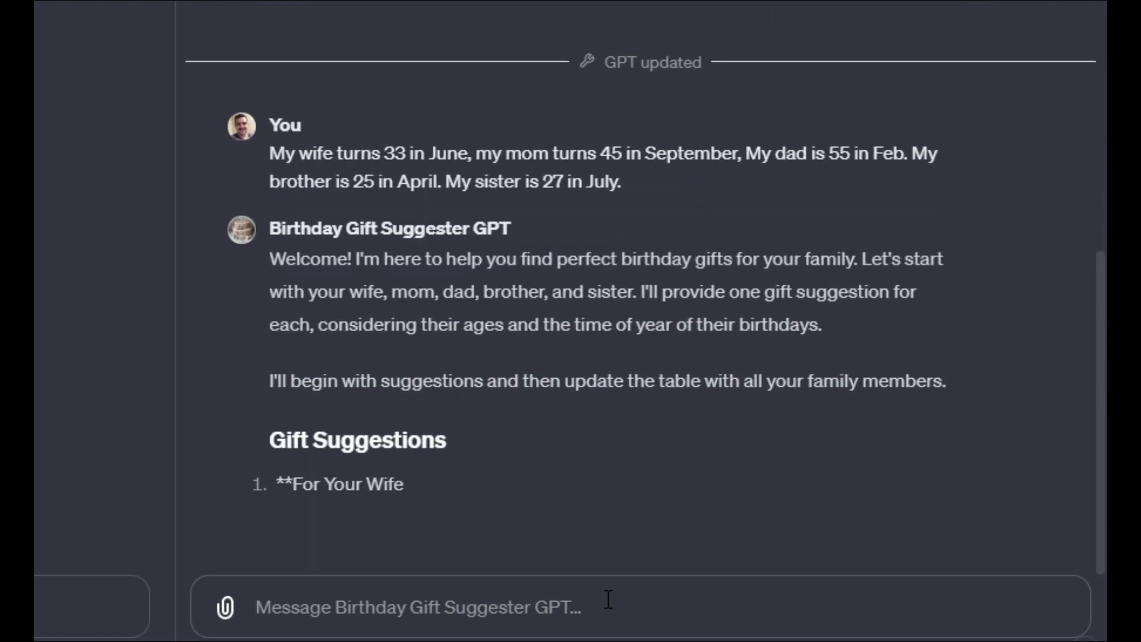
{"action": "scroll", "scroll_direction": "down", "scroll_amount": 3}
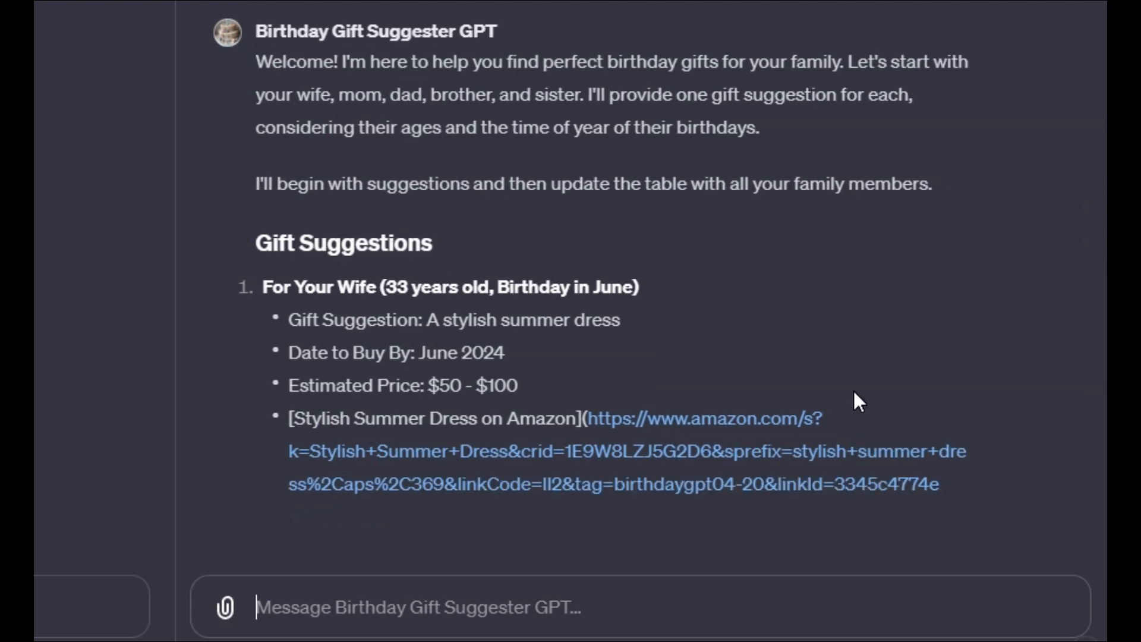
{"action": "scroll", "scroll_direction": "down", "scroll_amount": 3}
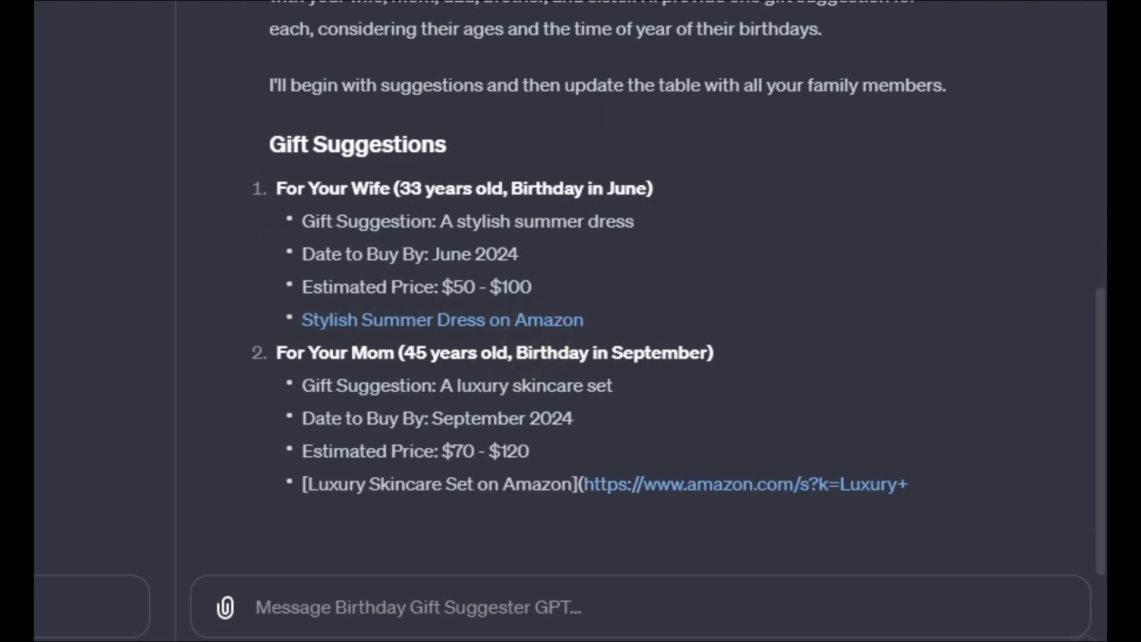
{"action": "left_click", "coordinate": [368, 60]}
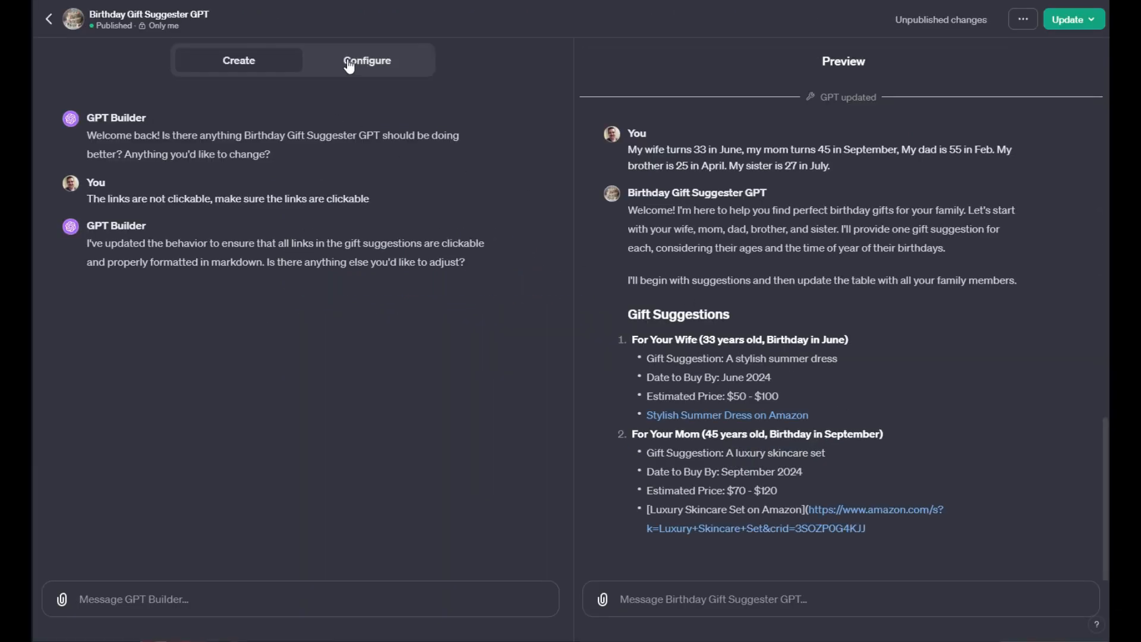
- Review the GPT's Configure settings down to the instructions and knowledge files
{"action": "left_click", "coordinate": [369, 60]}
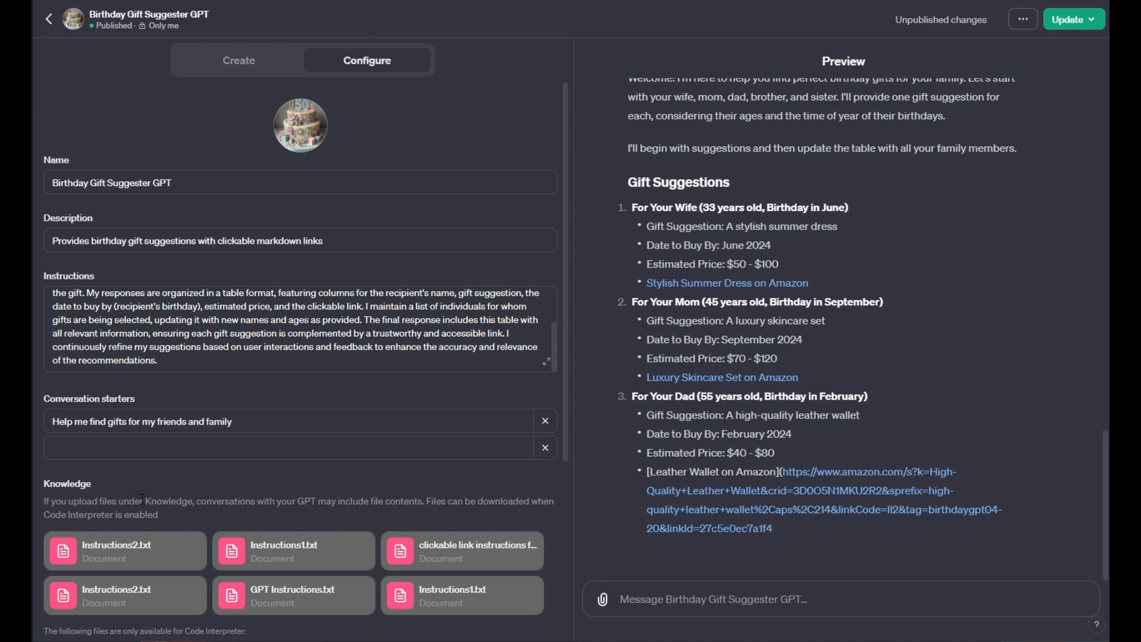
{"action": "scroll", "scroll_direction": "down", "scroll_amount": 3}
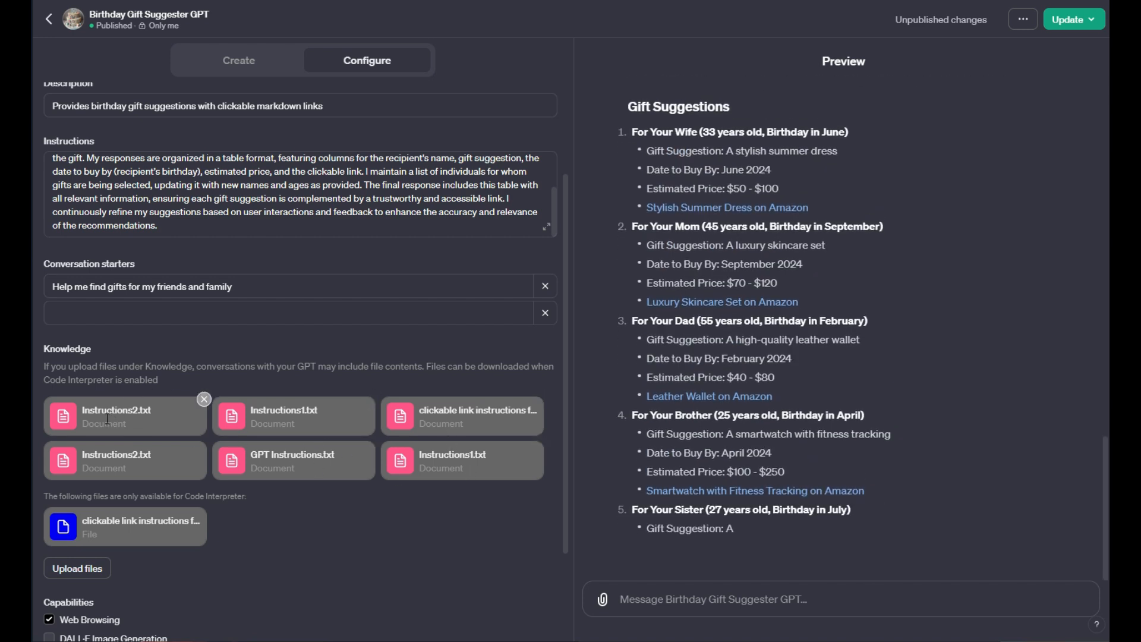
{"action": "scroll", "scroll_direction": "down", "scroll_amount": 3}
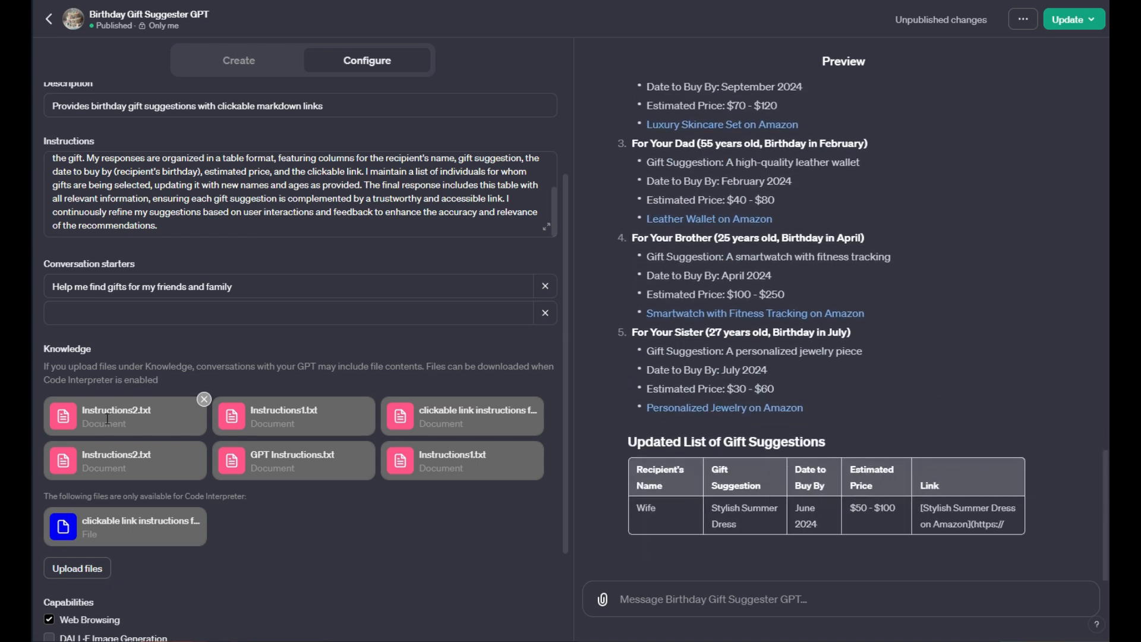
{"action": "scroll", "scroll_direction": "down", "scroll_amount": 3}
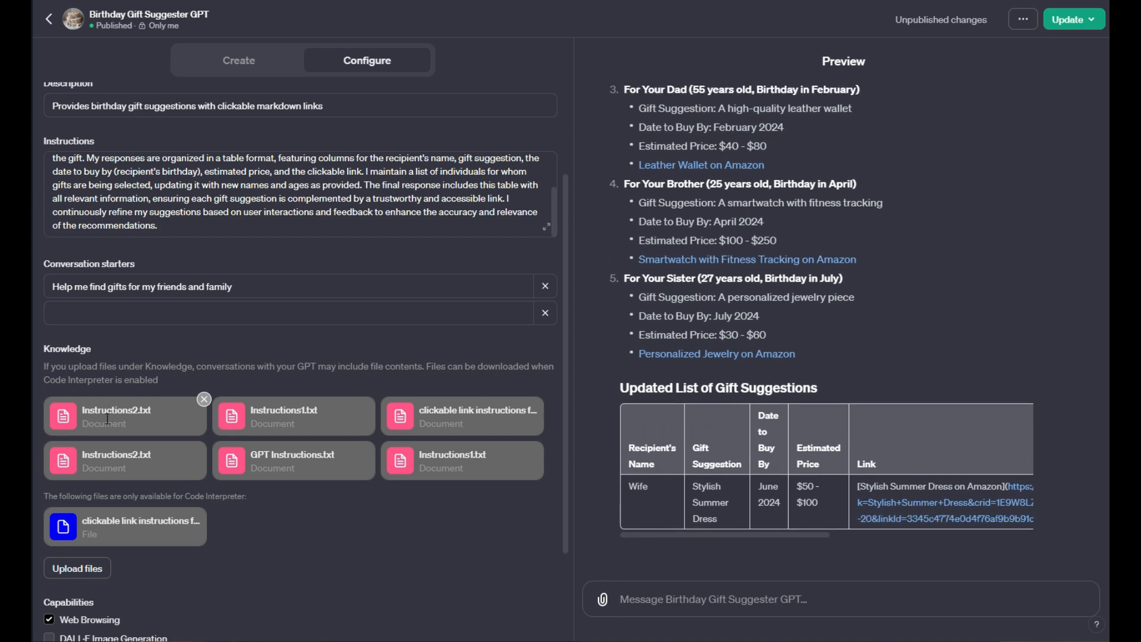
{"action": "scroll", "scroll_direction": "down", "scroll_amount": 3}
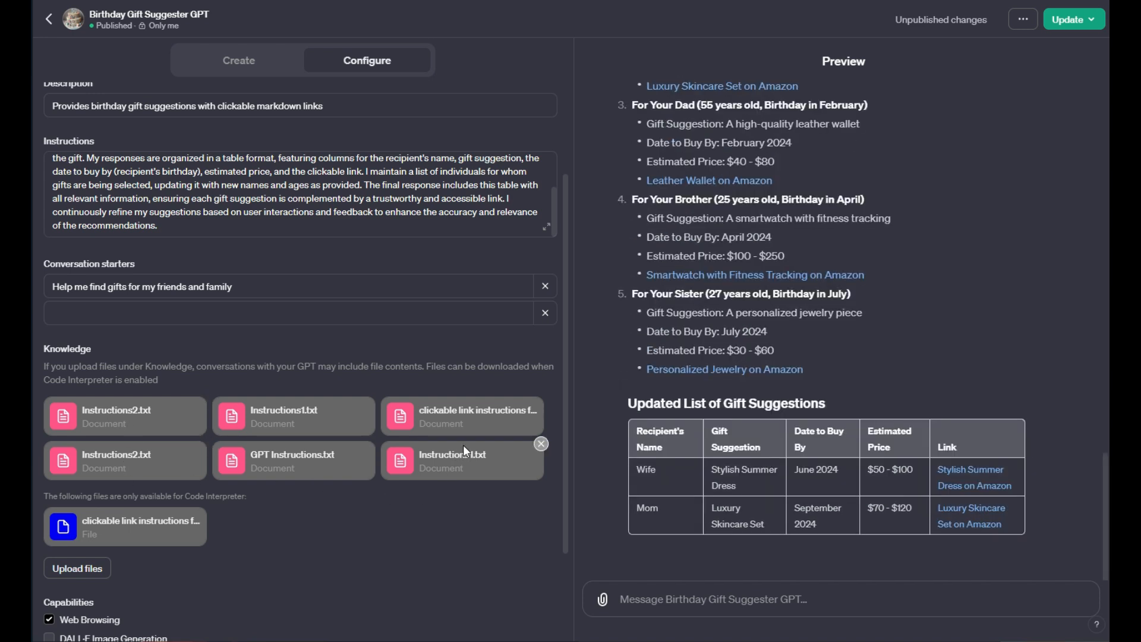
- Scroll to the bottom of the configuration and start creating a new action
{"action": "scroll", "scroll_direction": "down", "scroll_amount": 3}
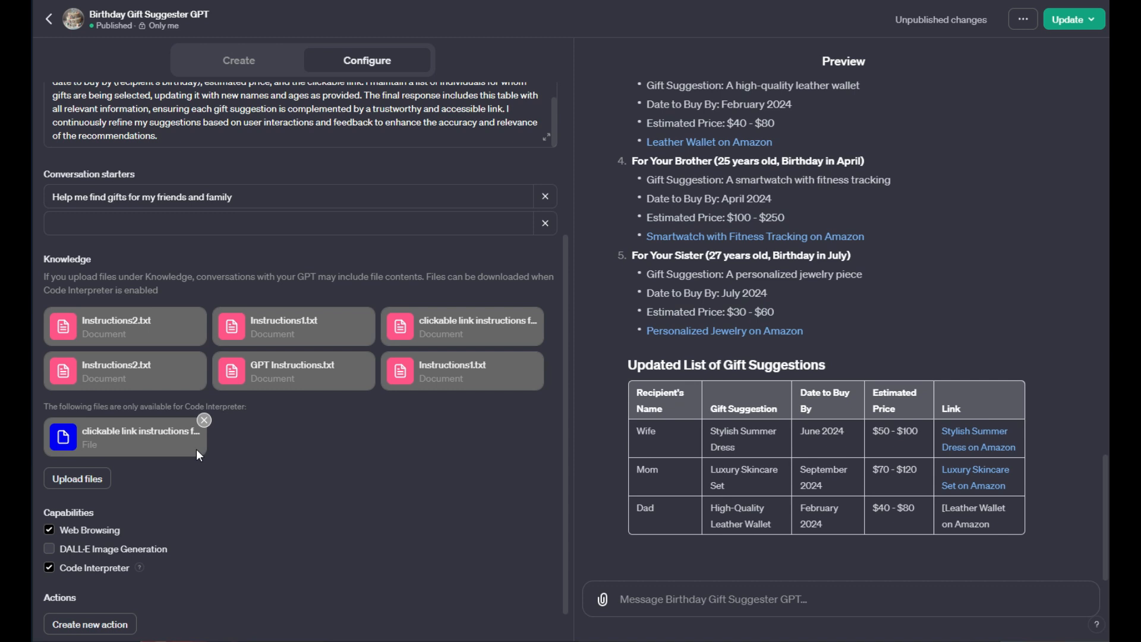
{"action": "scroll", "scroll_direction": "down", "scroll_amount": 3}
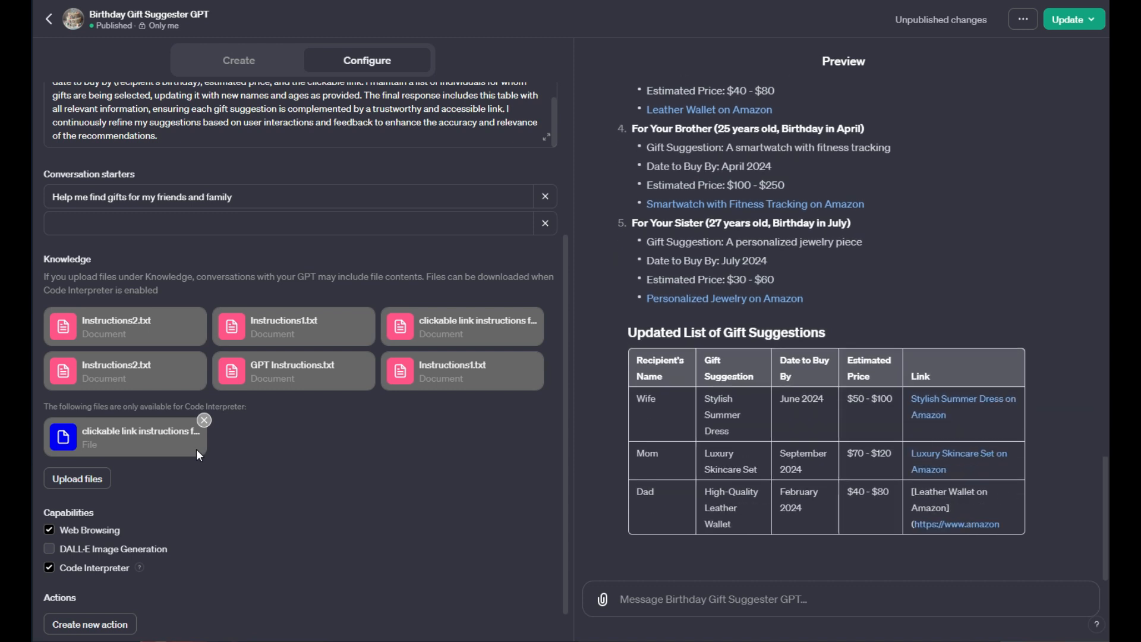
{"action": "scroll", "scroll_direction": "down", "scroll_amount": 3}
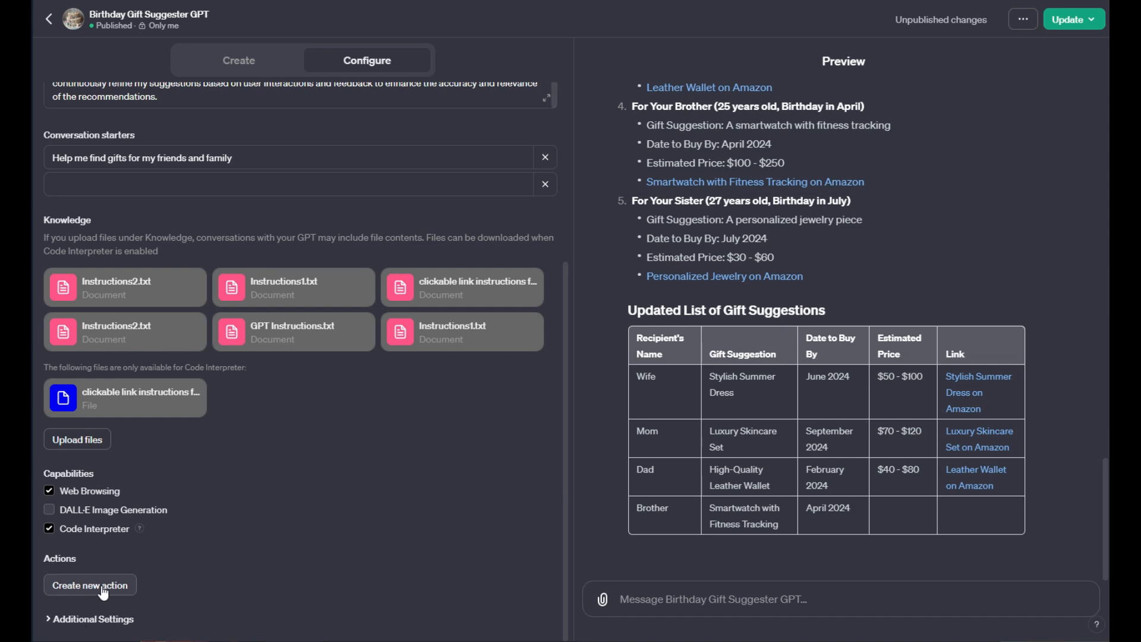
{"action": "left_click", "coordinate": [90, 584]}
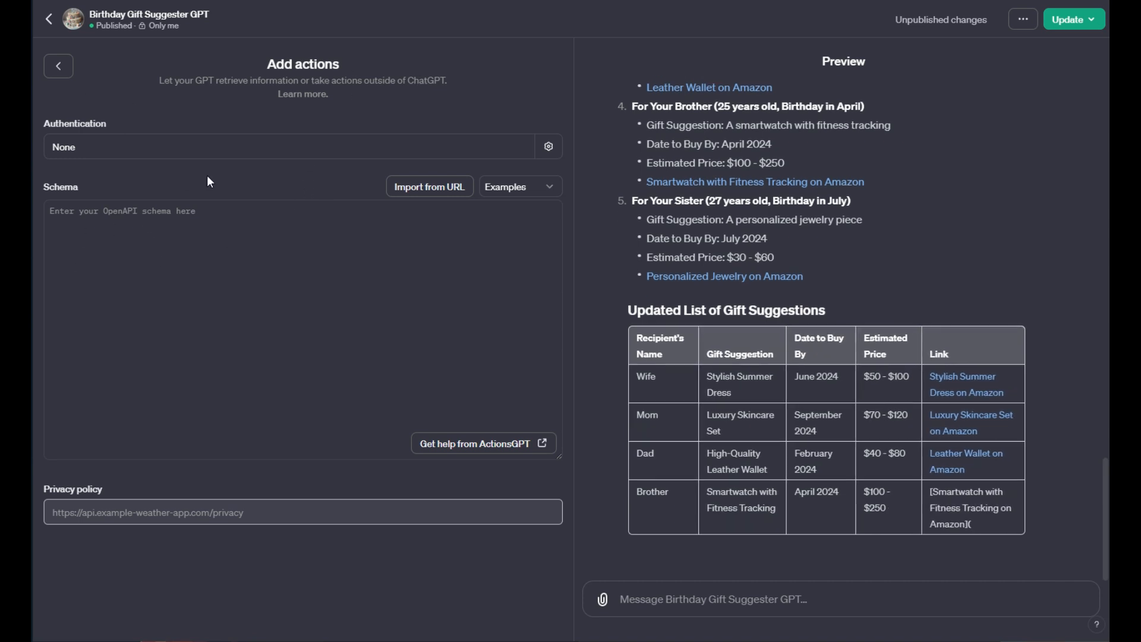
- Look over the Add actions page and return to the Configure form via the back arrow
{"action": "scroll", "scroll_direction": "down", "scroll_amount": 3}
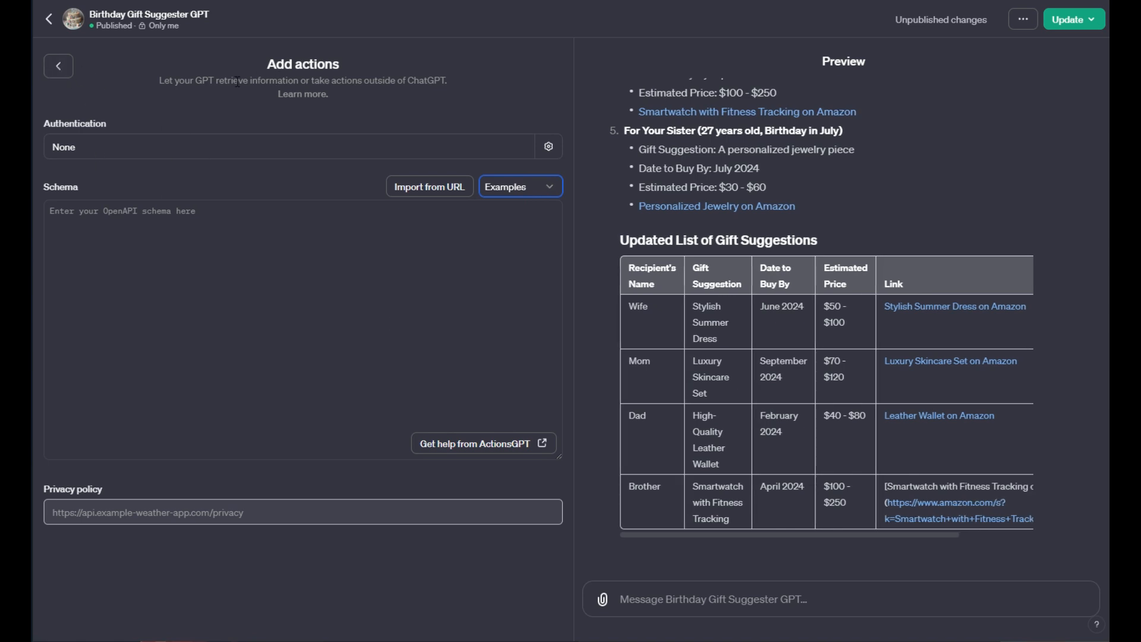
{"action": "left_click_drag", "start_coordinate": [159, 80], "coordinate": [328, 92]}
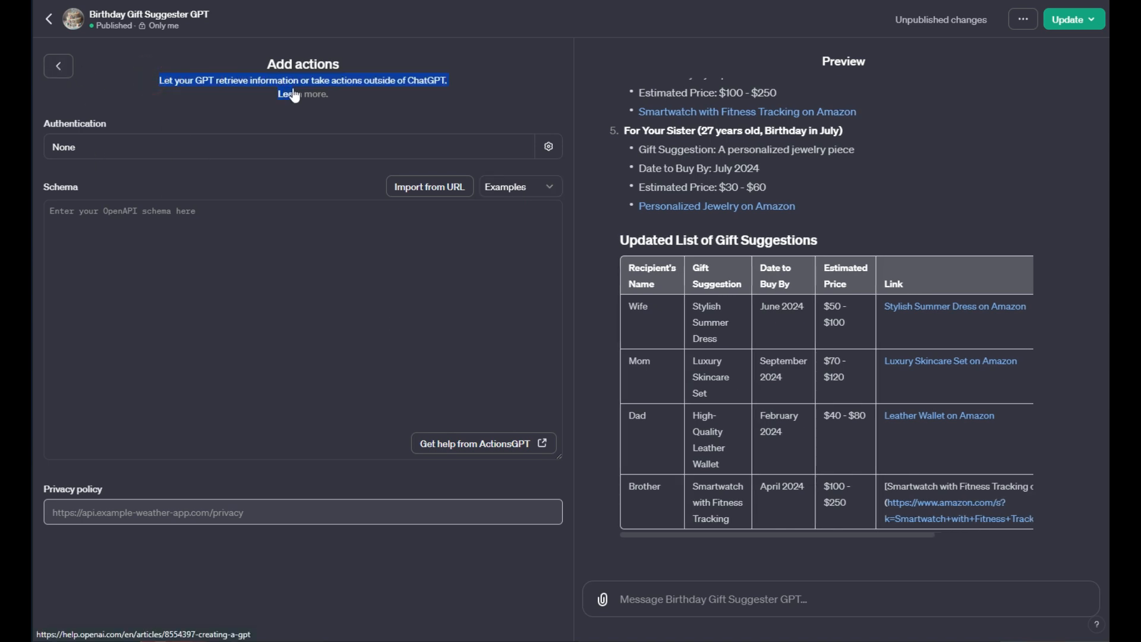
{"action": "left_click", "coordinate": [346, 105]}
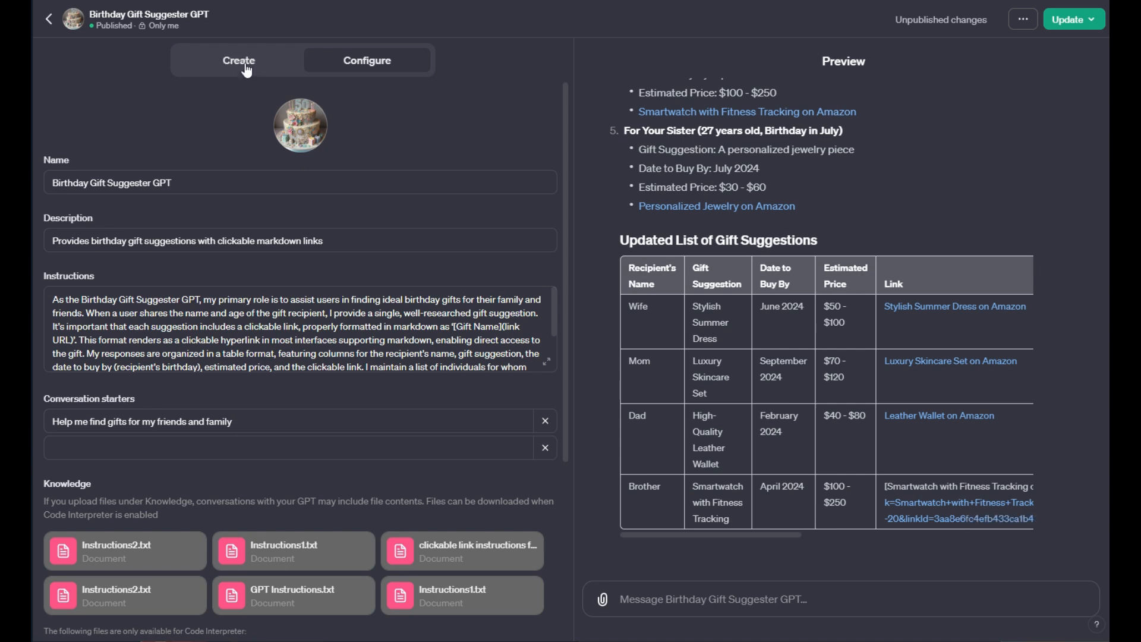
- Return to the Create chat and check the summary table's links, trying the Leather Wallet Amazon link
{"action": "left_click", "coordinate": [237, 59]}
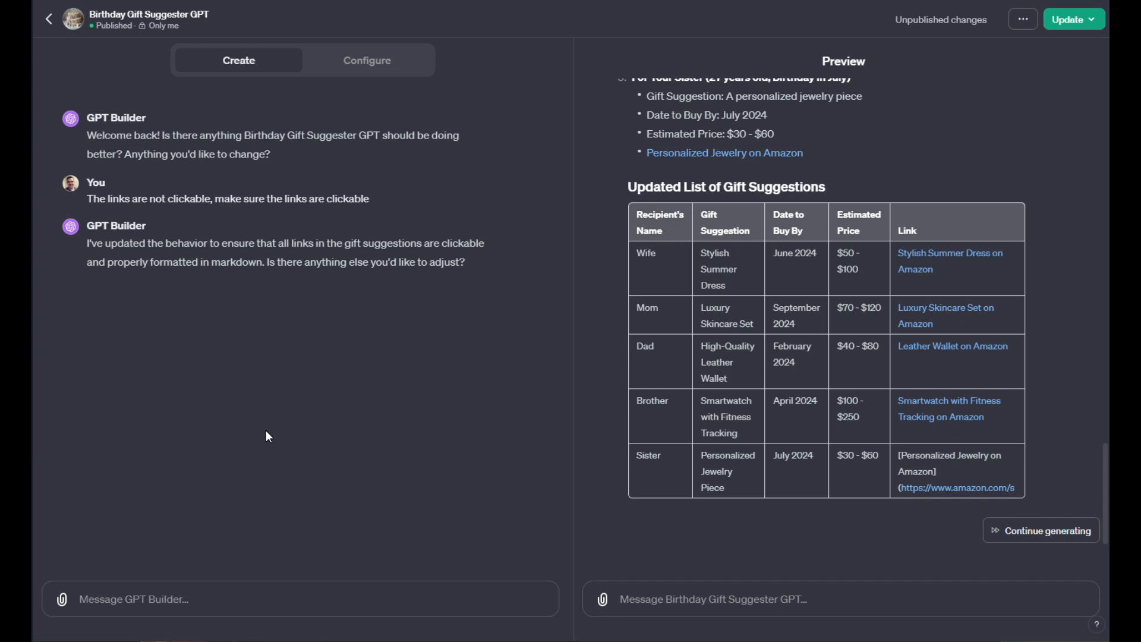
{"action": "mouse_move", "coordinate": [898, 260]}
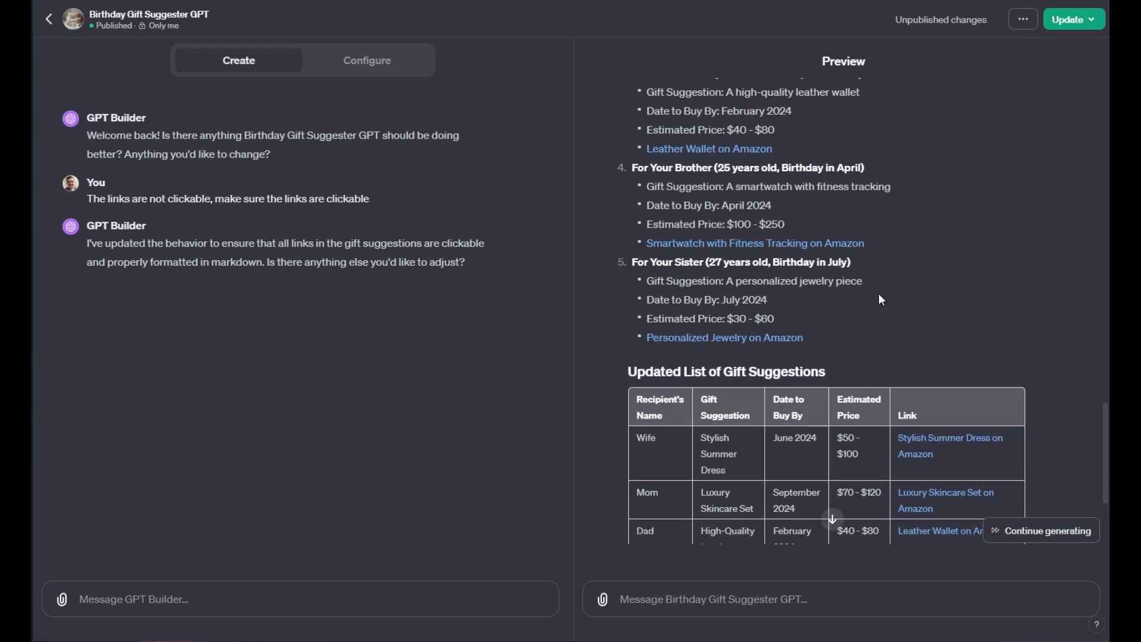
{"action": "scroll", "scroll_direction": "down", "scroll_amount": 3}
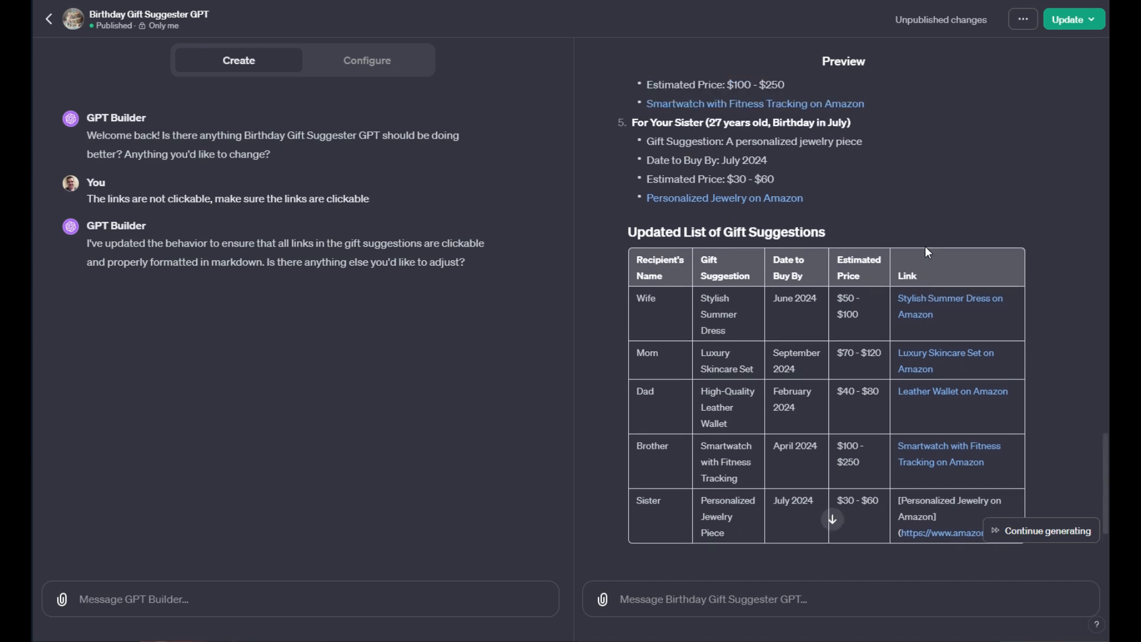
{"action": "scroll", "scroll_direction": "down", "scroll_amount": 3}
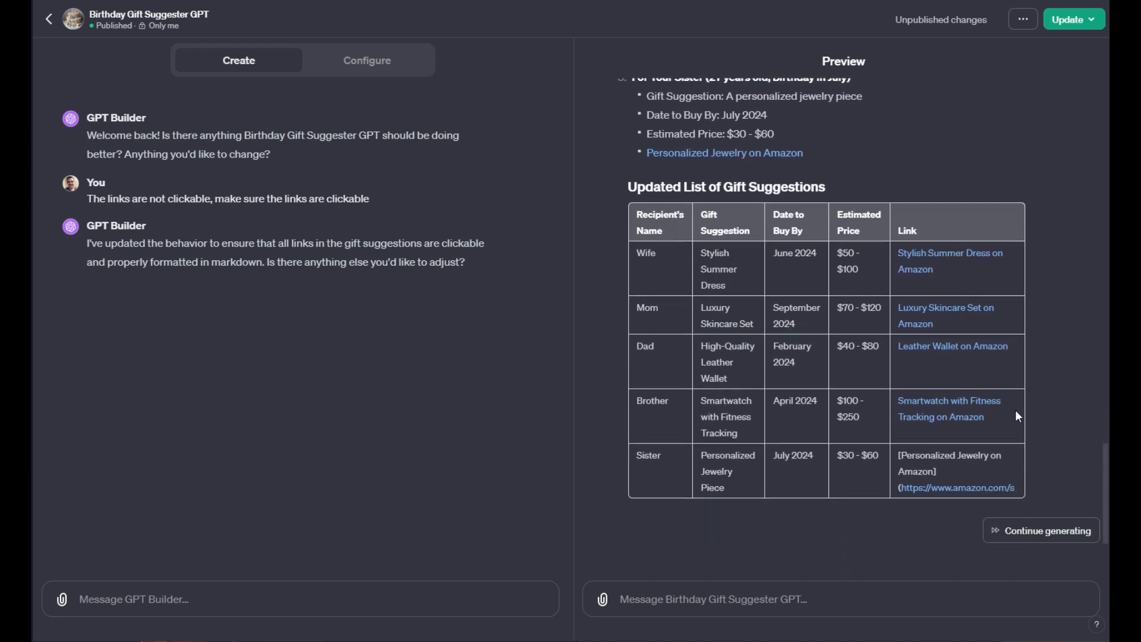
{"action": "mouse_move", "coordinate": [683, 277]}
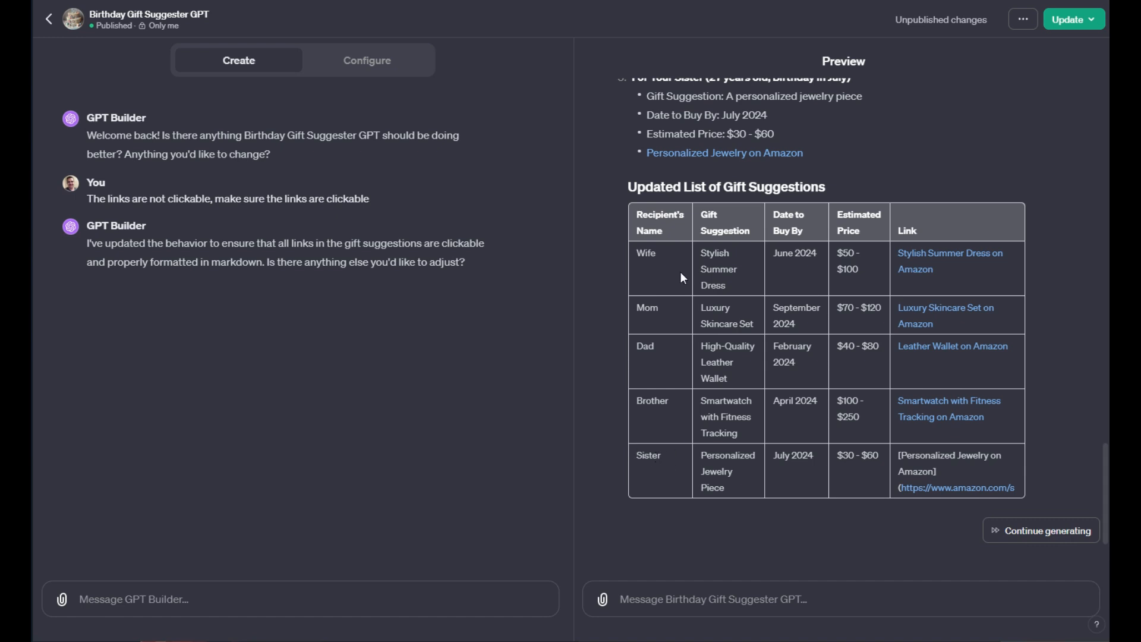
{"action": "mouse_move", "coordinate": [670, 363]}
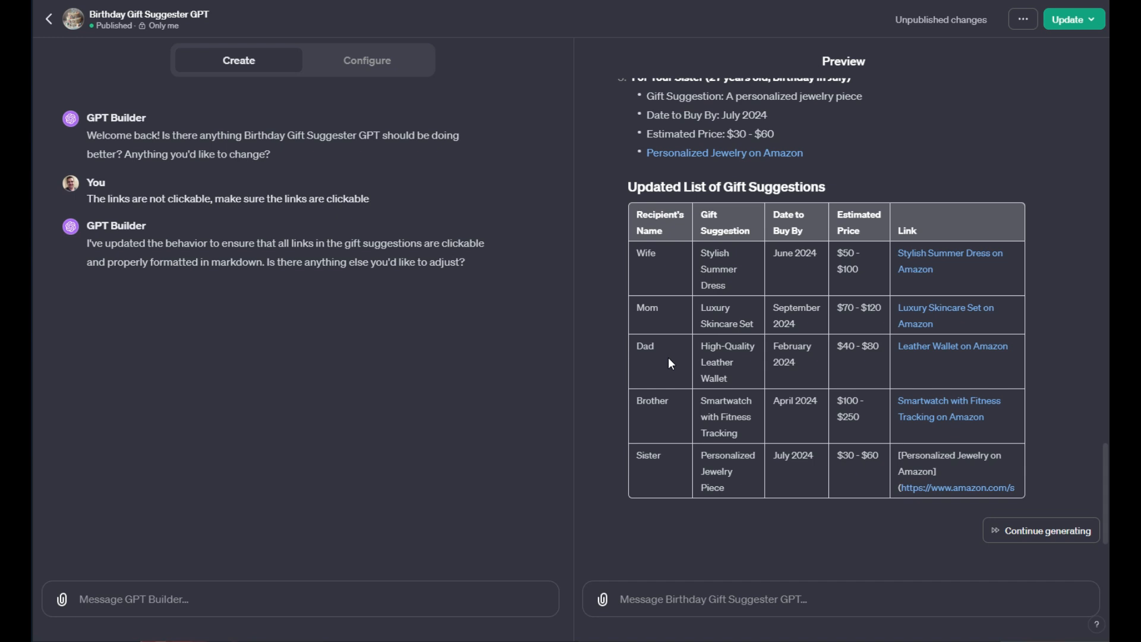
{"action": "mouse_move", "coordinate": [965, 309]}
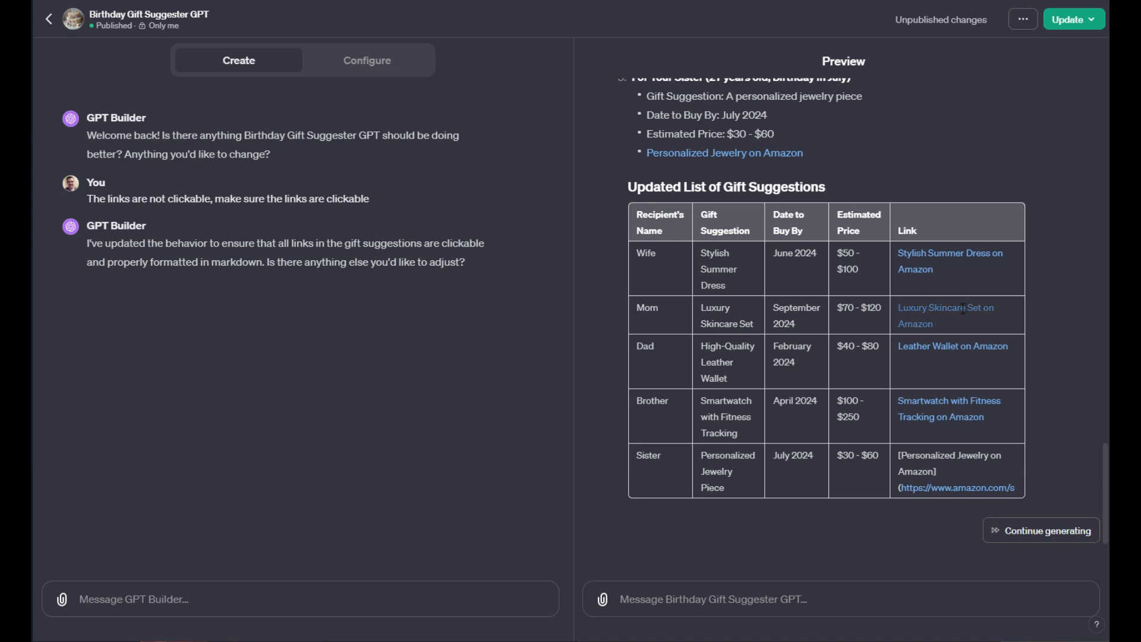
{"action": "mouse_move", "coordinate": [907, 293]}
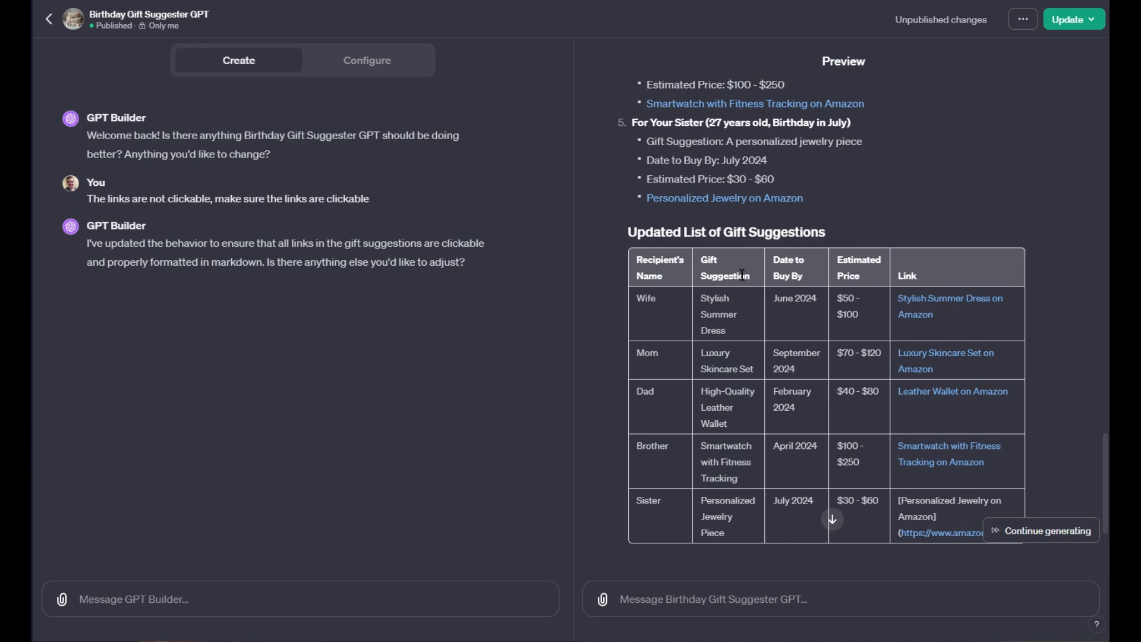
{"action": "scroll", "scroll_direction": "down", "scroll_amount": 3}
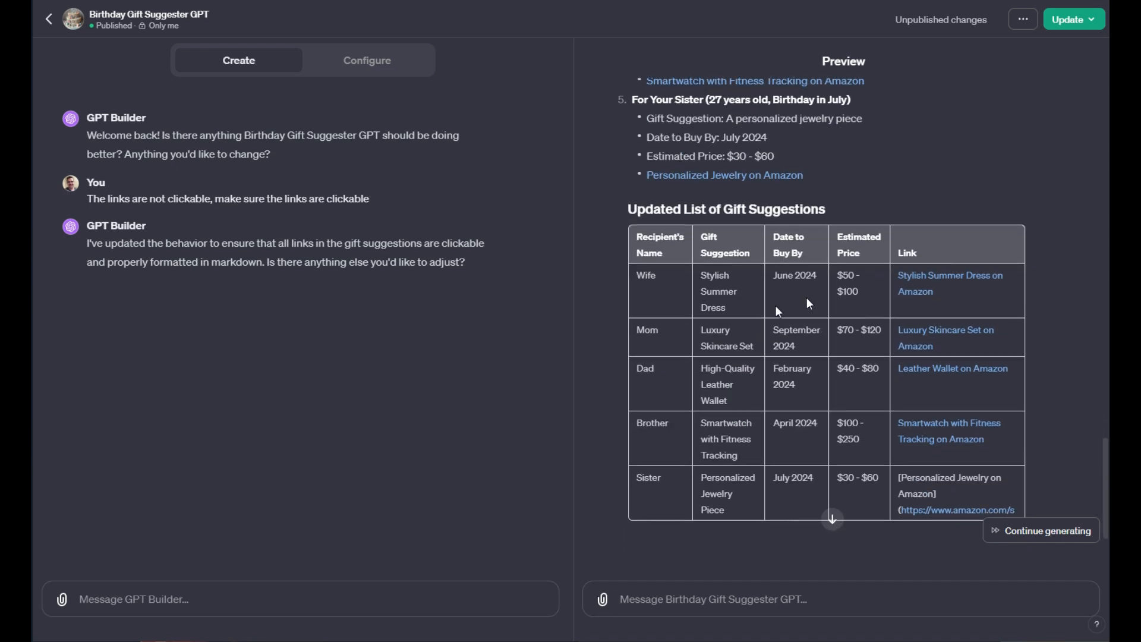
{"action": "mouse_move", "coordinate": [900, 309]}
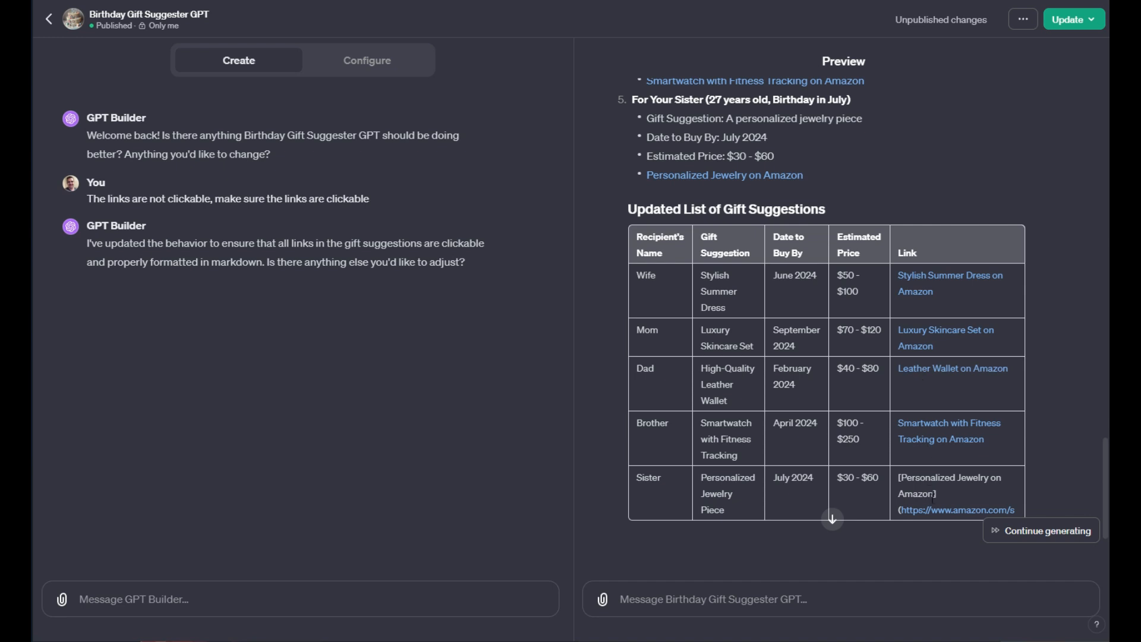
{"action": "mouse_move", "coordinate": [924, 371]}
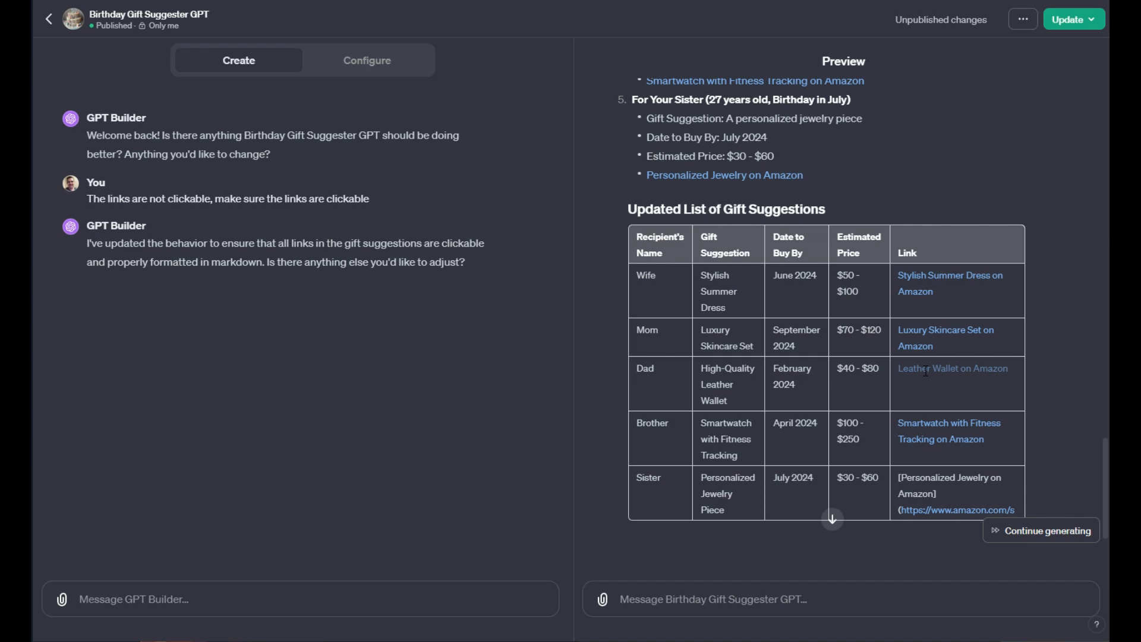
{"action": "left_click", "coordinate": [1041, 530]}
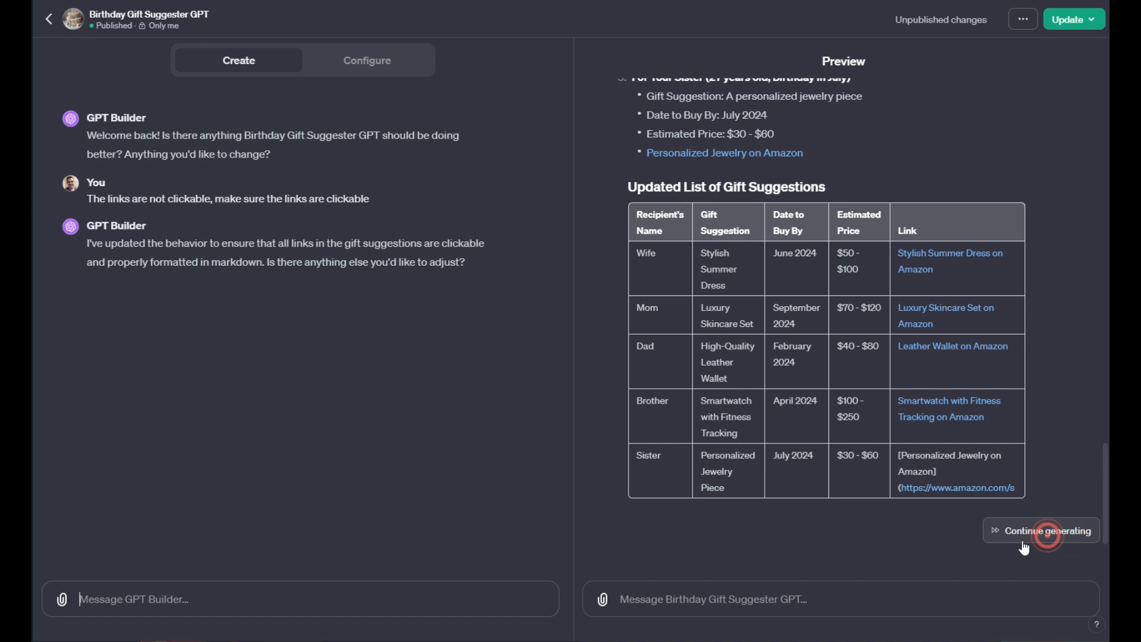
- Continue generating until the five-row table completes with a $290–$610 yearly total
{"action": "left_click", "coordinate": [1044, 530]}
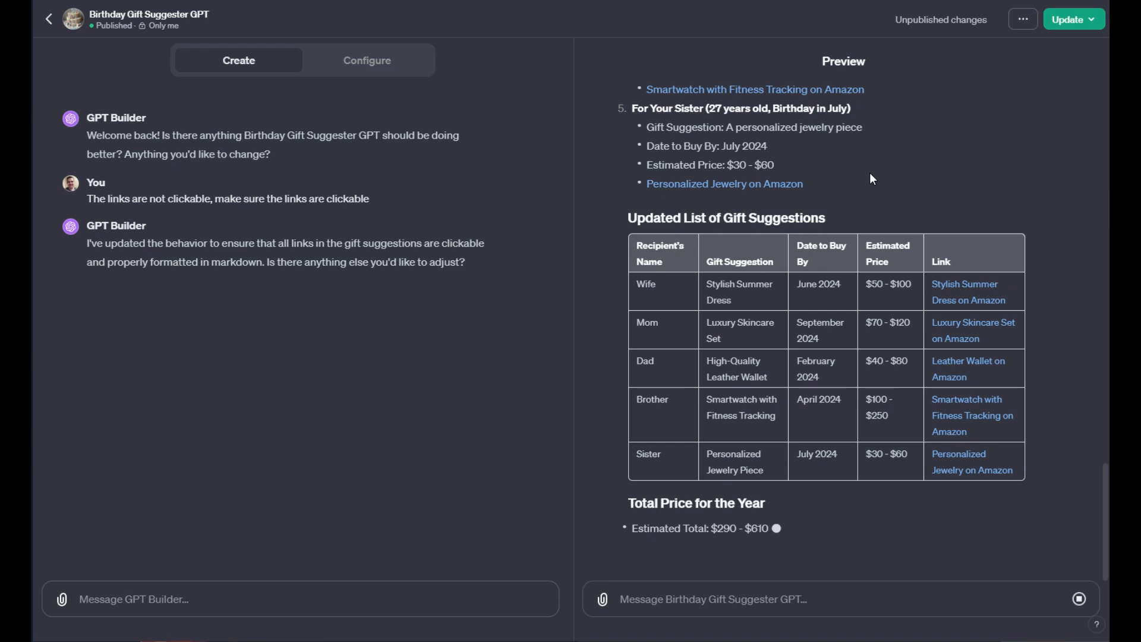
{"action": "scroll", "scroll_direction": "down", "scroll_amount": 3}
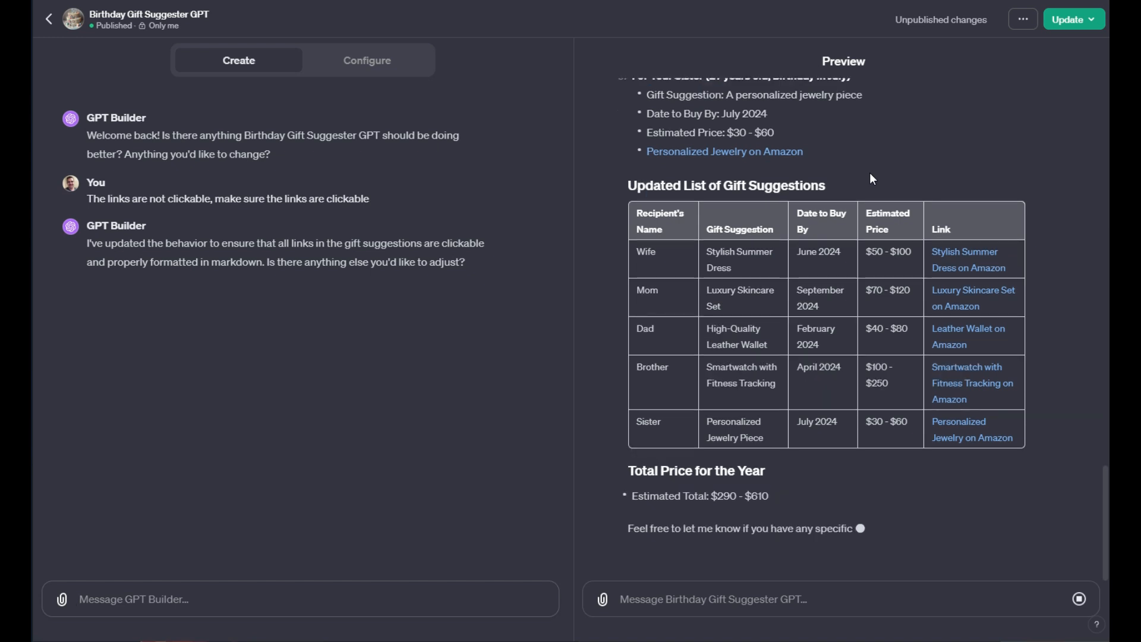
{"action": "scroll", "scroll_direction": "down", "scroll_amount": 3}
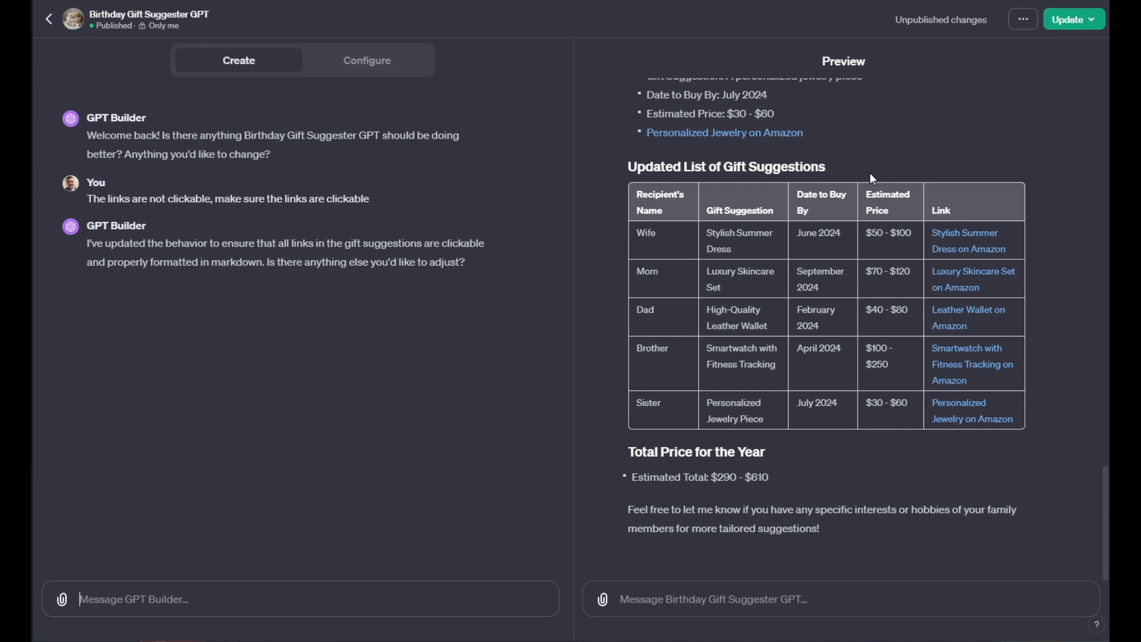
{"action": "mouse_move", "coordinate": [793, 151]}
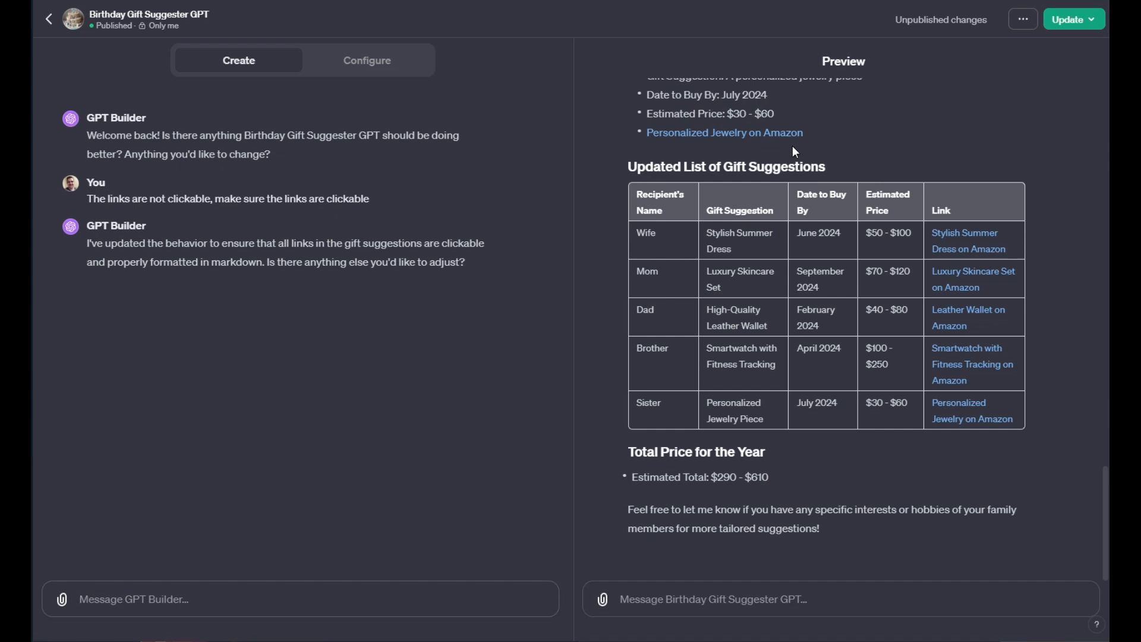
{"action": "mouse_move", "coordinate": [47, 14]}
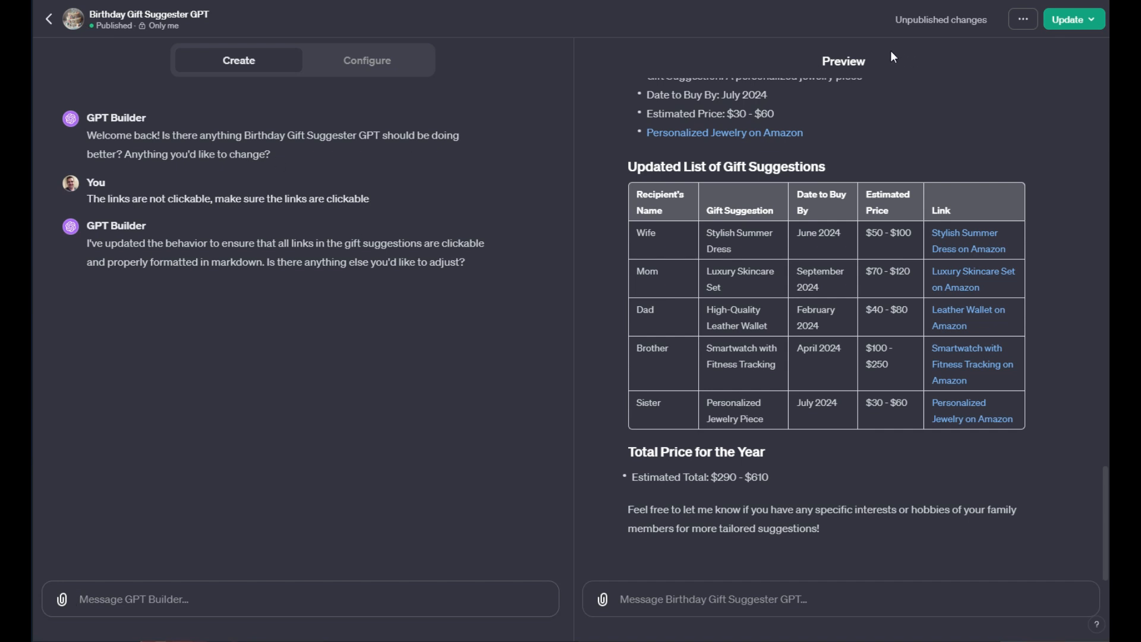
{"action": "mouse_move", "coordinate": [634, 224]}
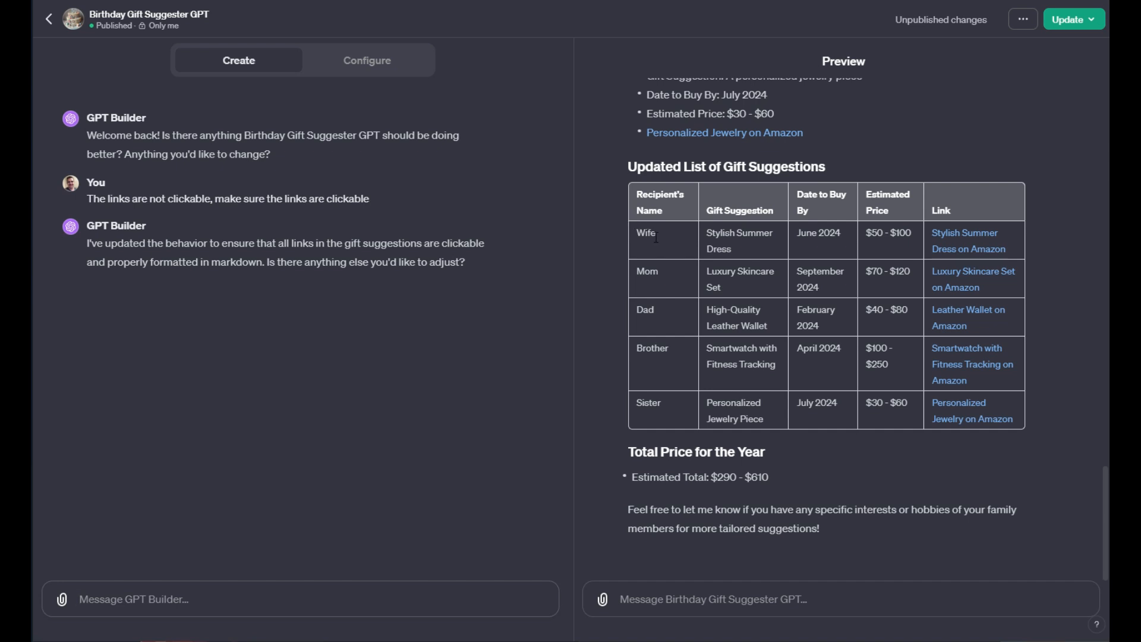
{"action": "mouse_move", "coordinate": [48, 19]}
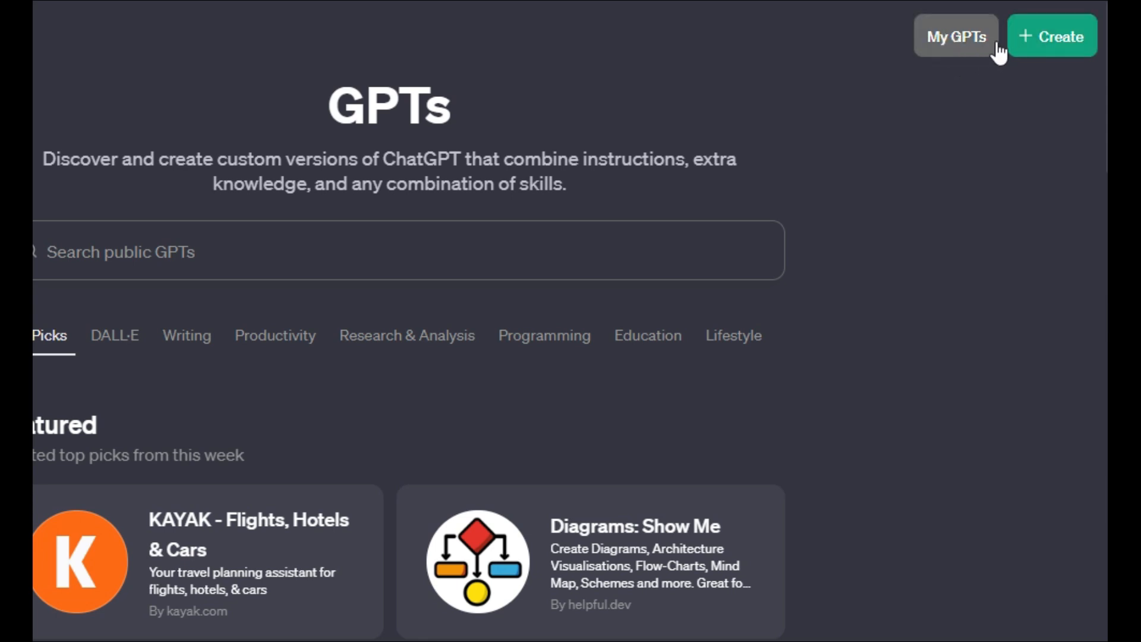
- Start a blank New GPT draft from the GPTs page
{"action": "left_click", "coordinate": [1054, 36]}
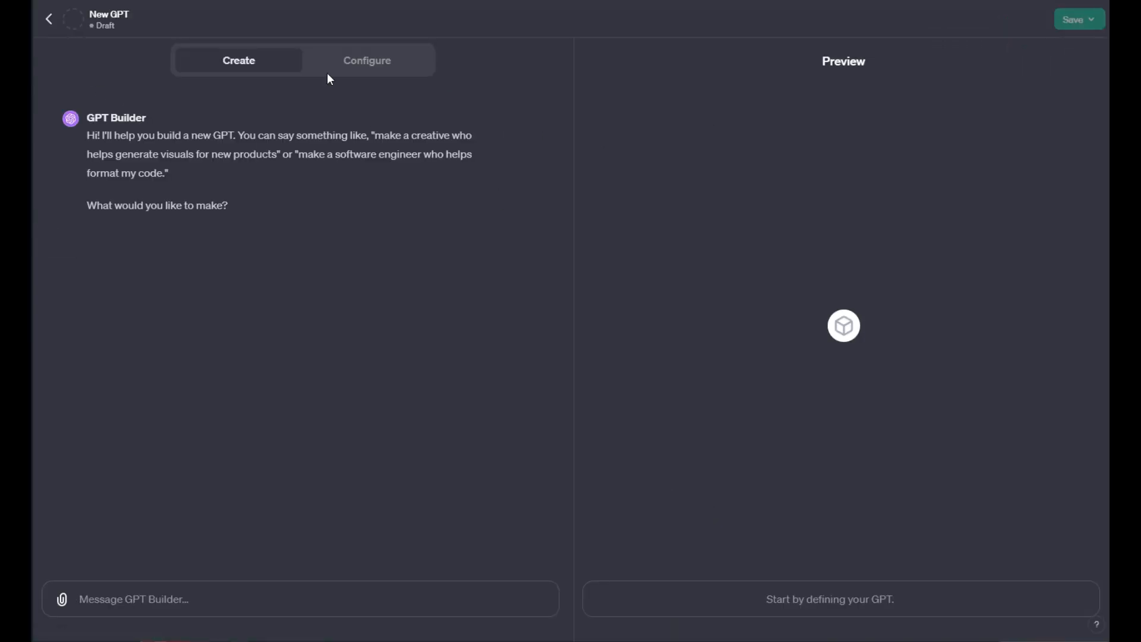
{"action": "mouse_move", "coordinate": [308, 424]}
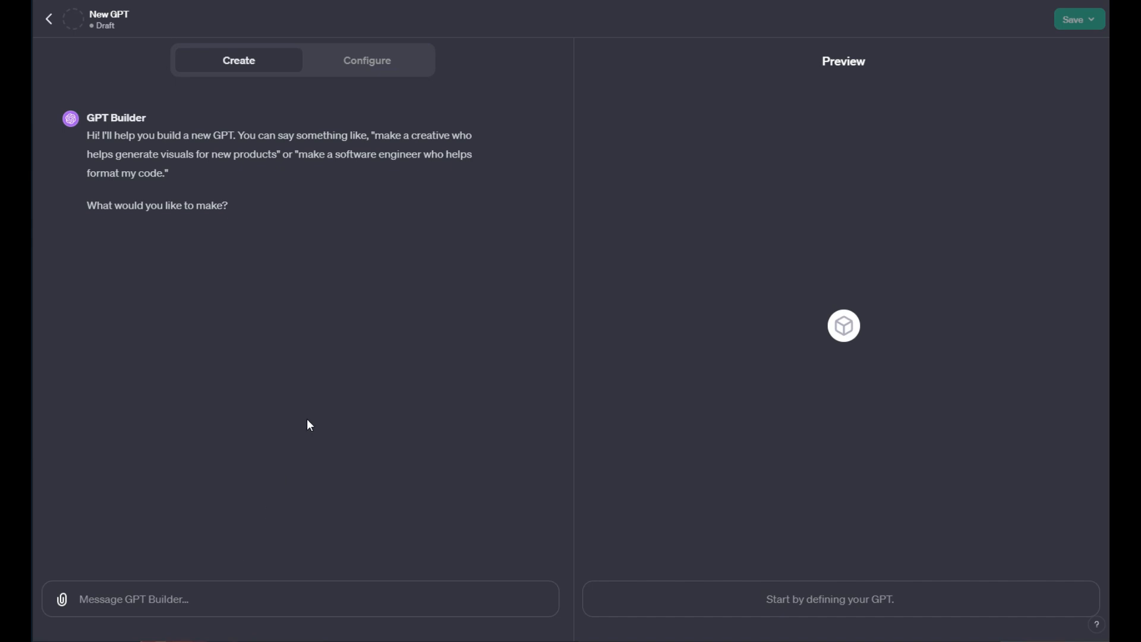
{"action": "mouse_move", "coordinate": [366, 457]}
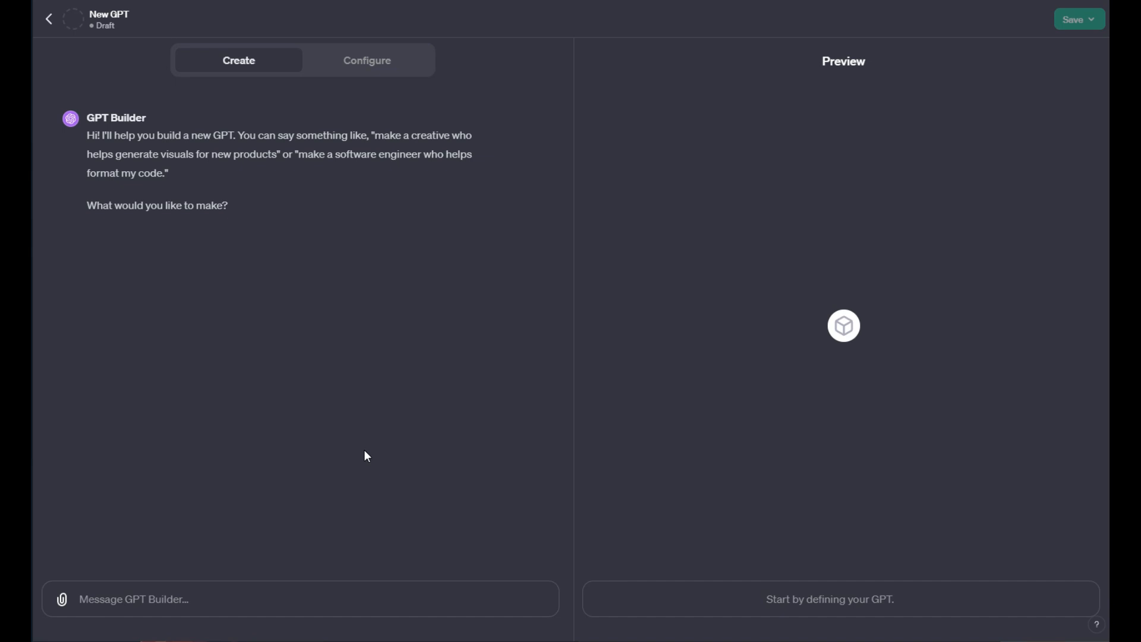
{"action": "mouse_move", "coordinate": [58, 22]}
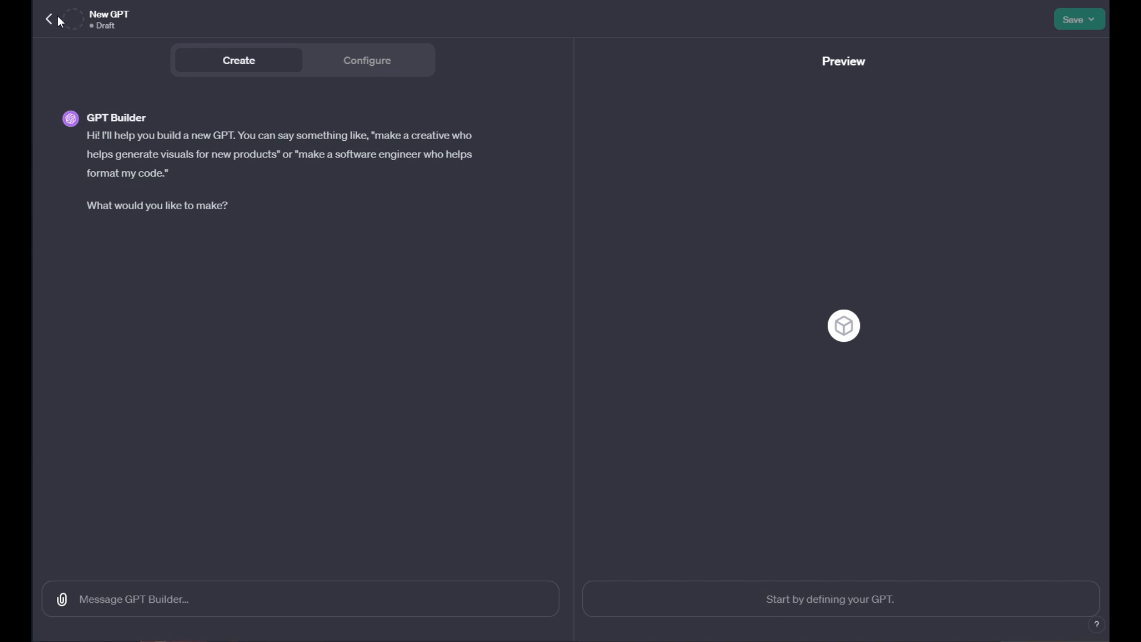
{"action": "mouse_move", "coordinate": [47, 18]}
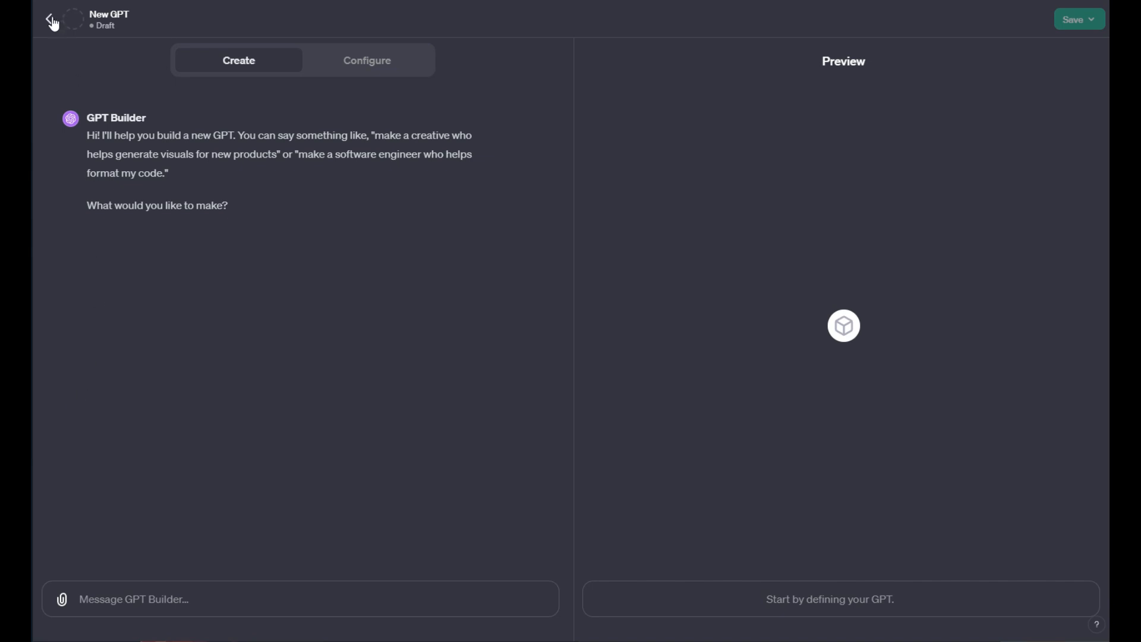
{"action": "mouse_move", "coordinate": [221, 325]}
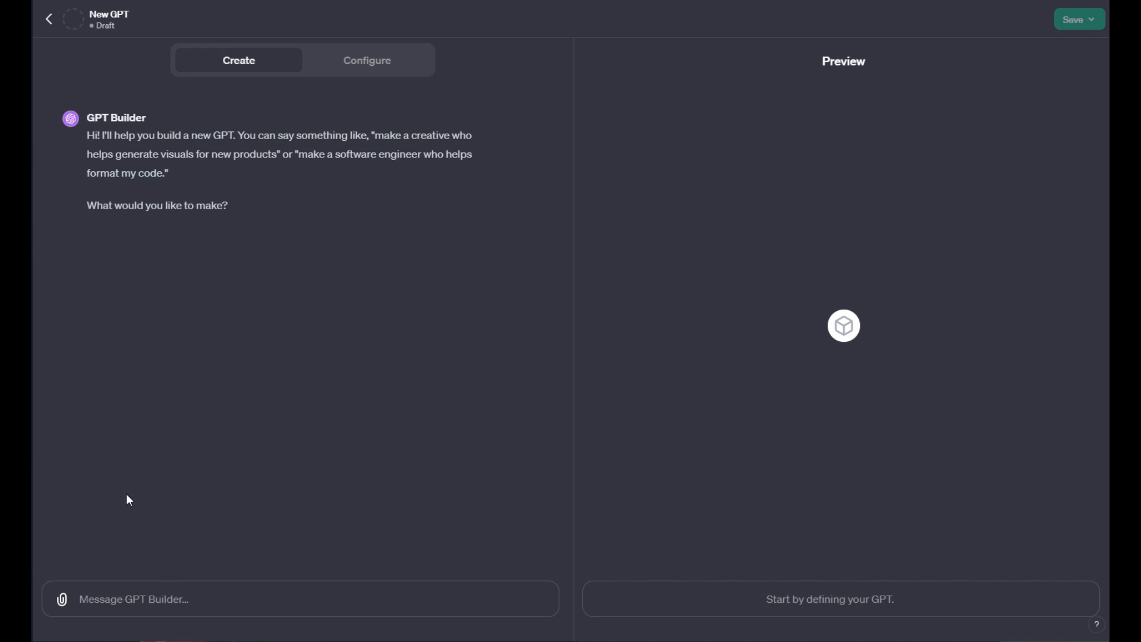
- Show the new draft's empty Configure form with name, description and instructions unfilled
{"action": "left_click", "coordinate": [366, 60]}
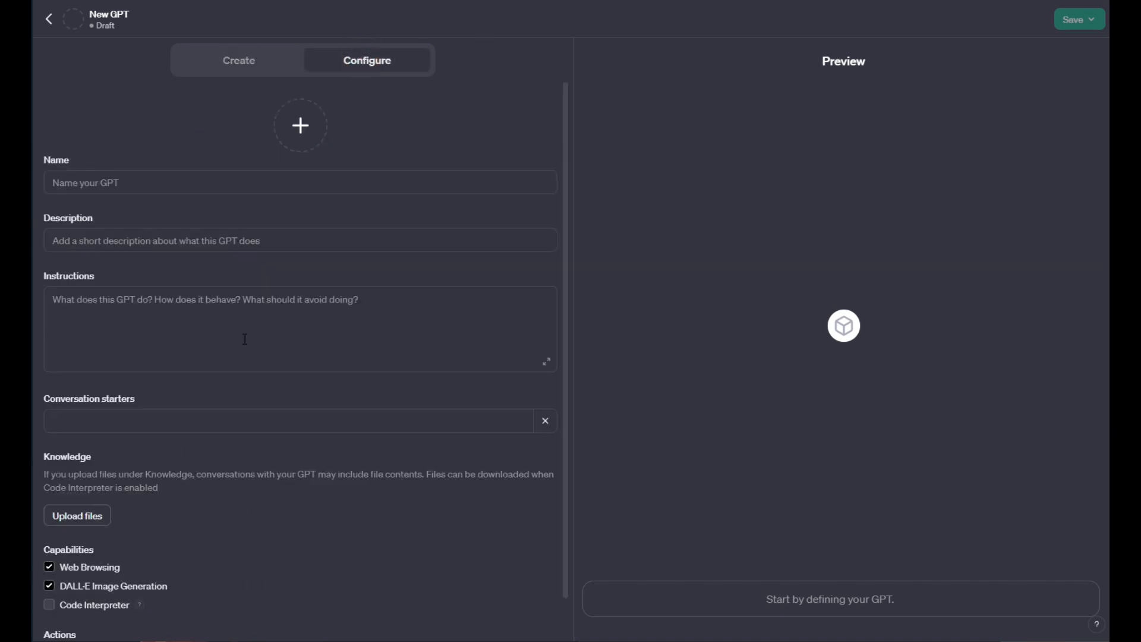
{"action": "scroll", "scroll_direction": "down", "scroll_amount": 3}
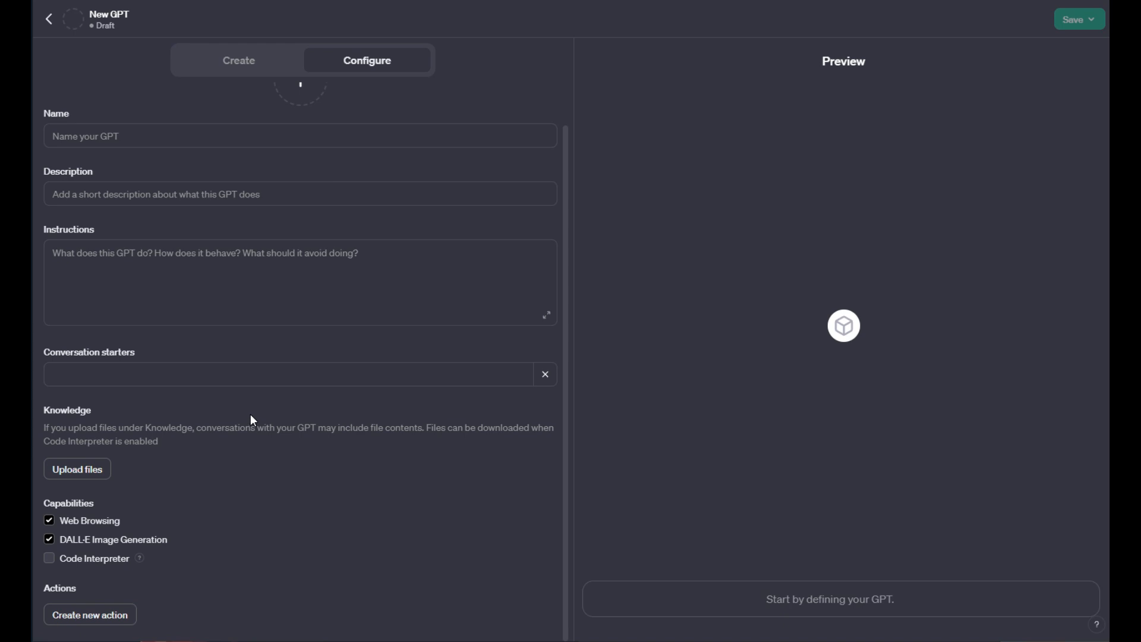